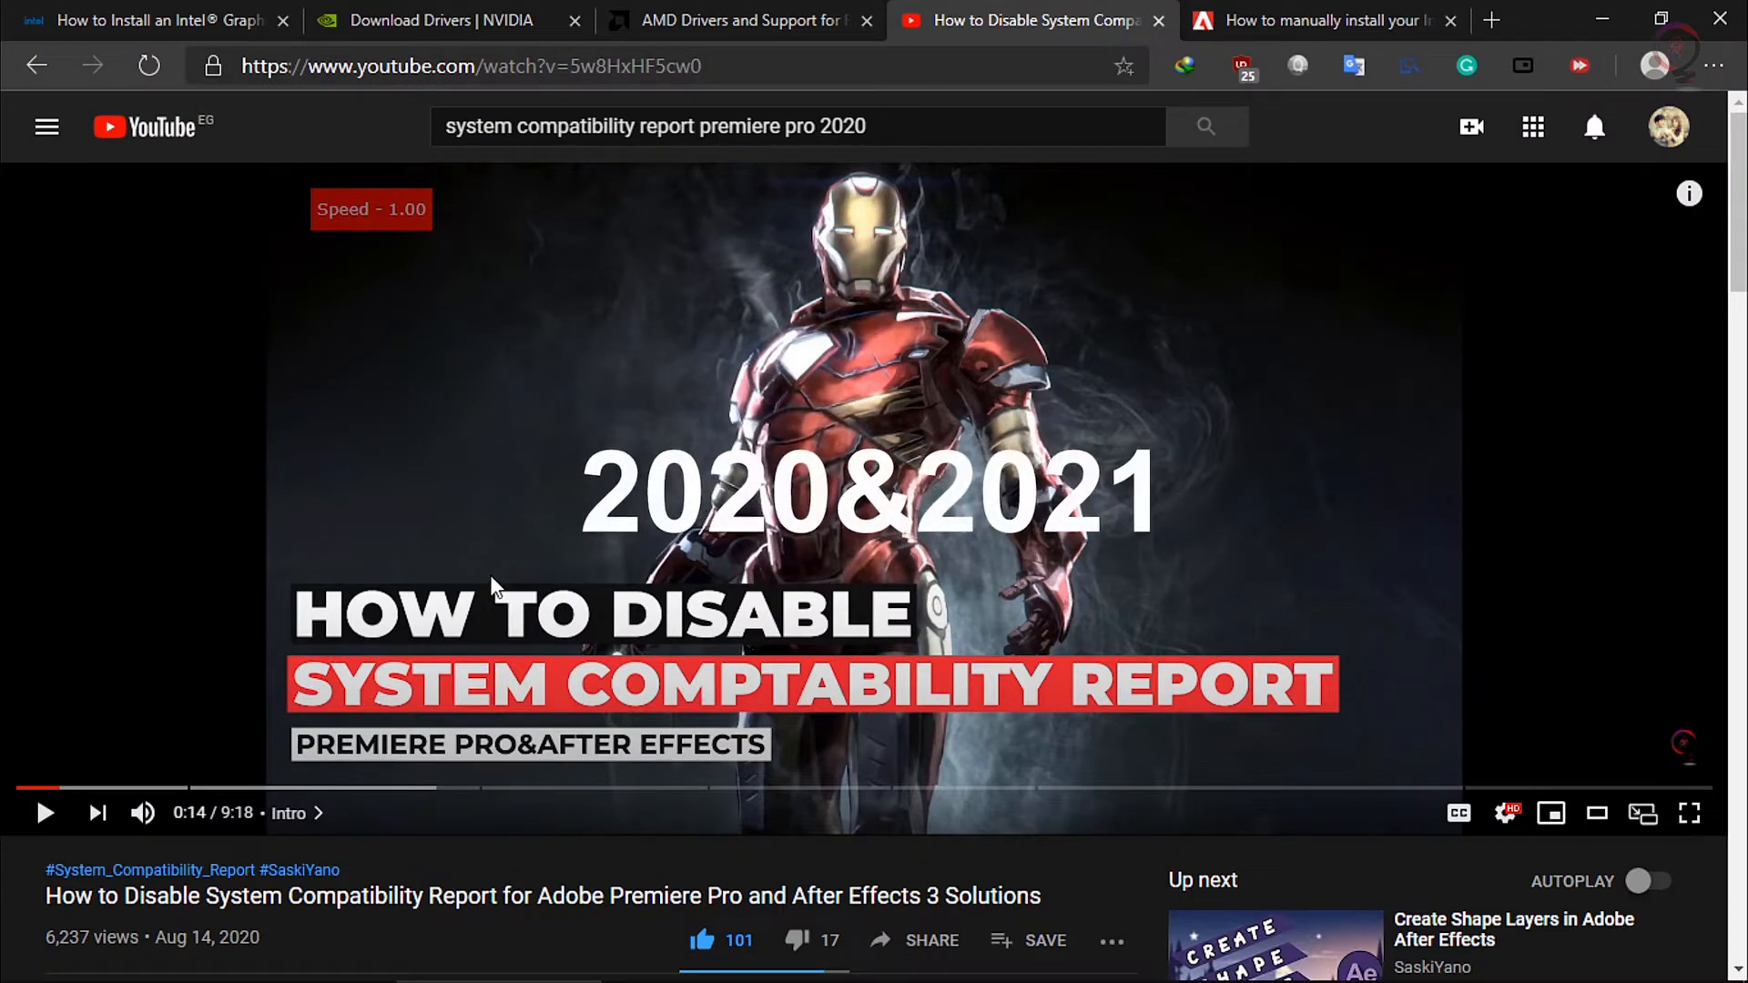
pyautogui.moveTo(821, 858)
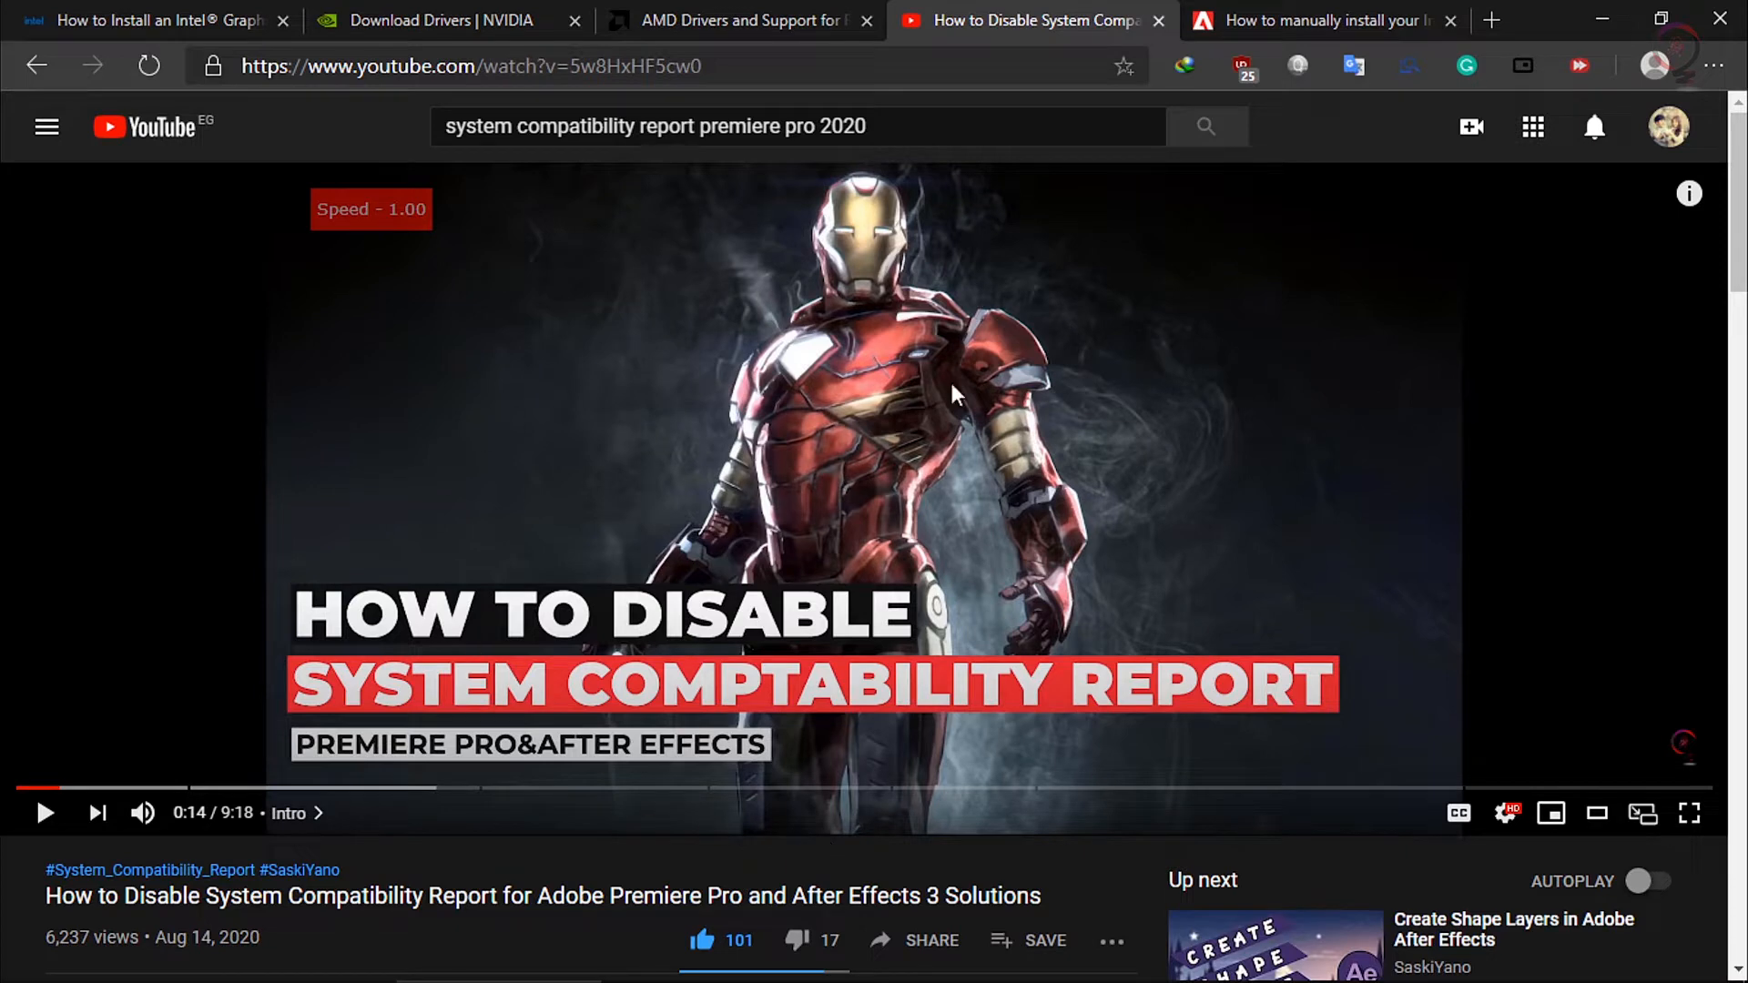
# Continue past the startup compatibility warnings with known issues
pyautogui.scroll(-3)
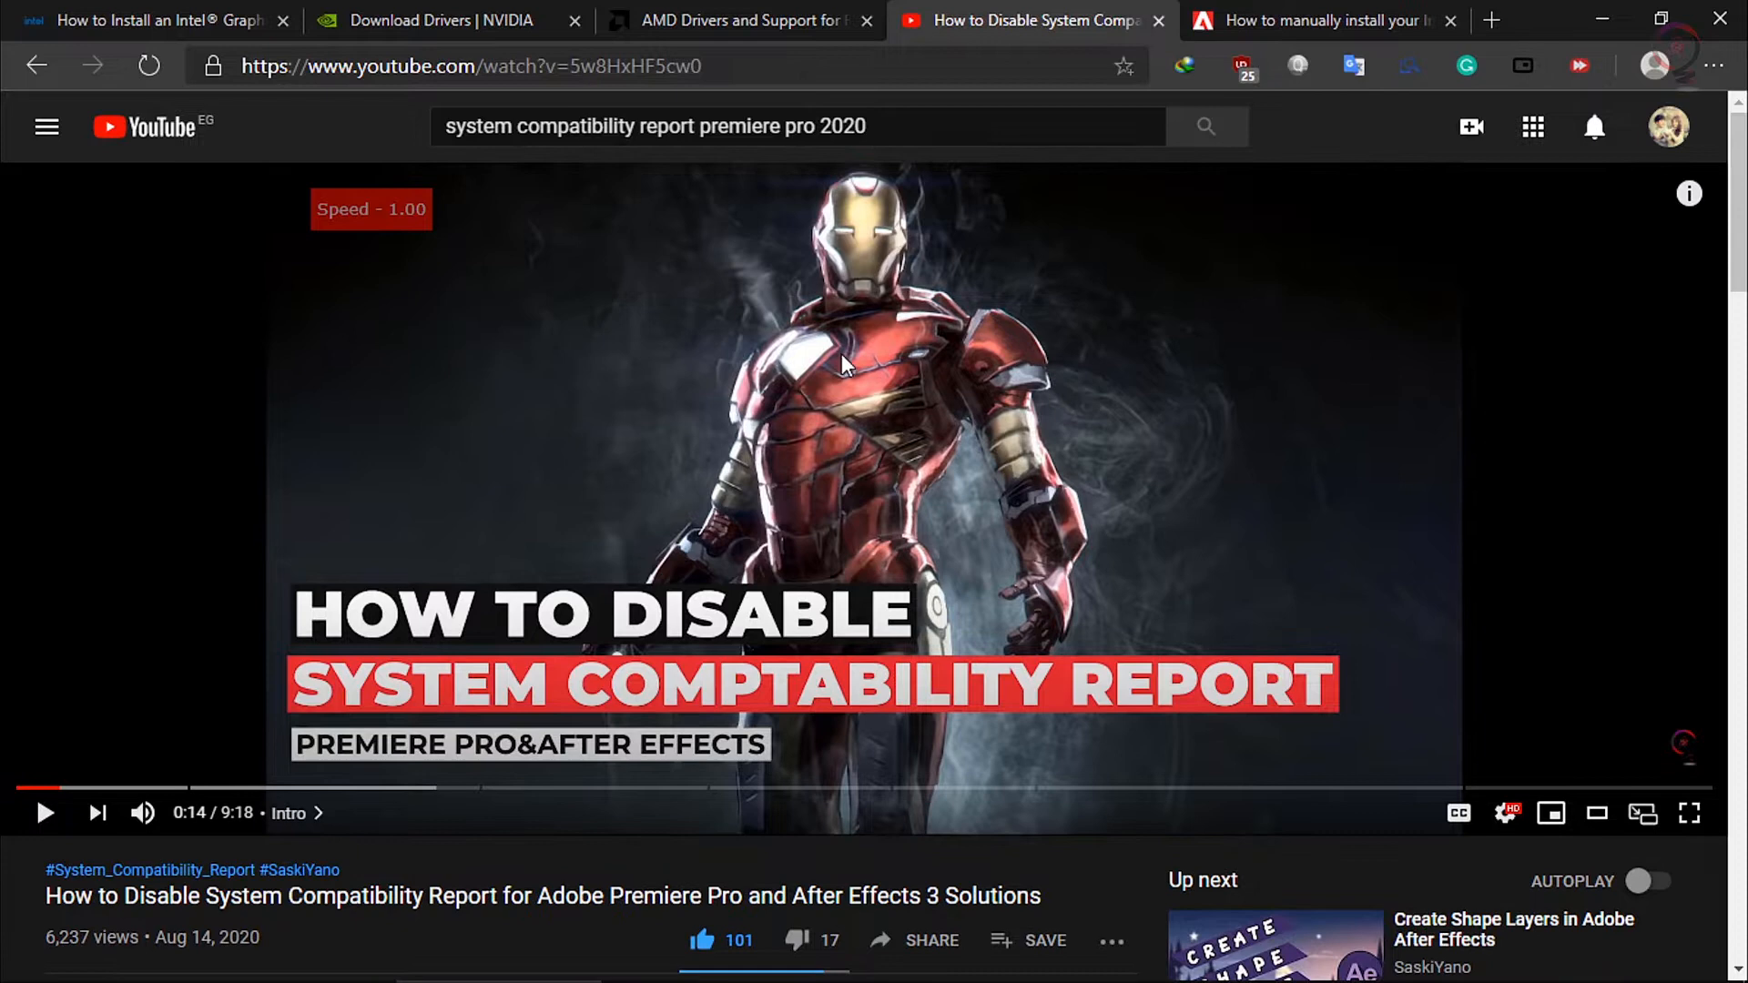
pyautogui.moveTo(909, 456)
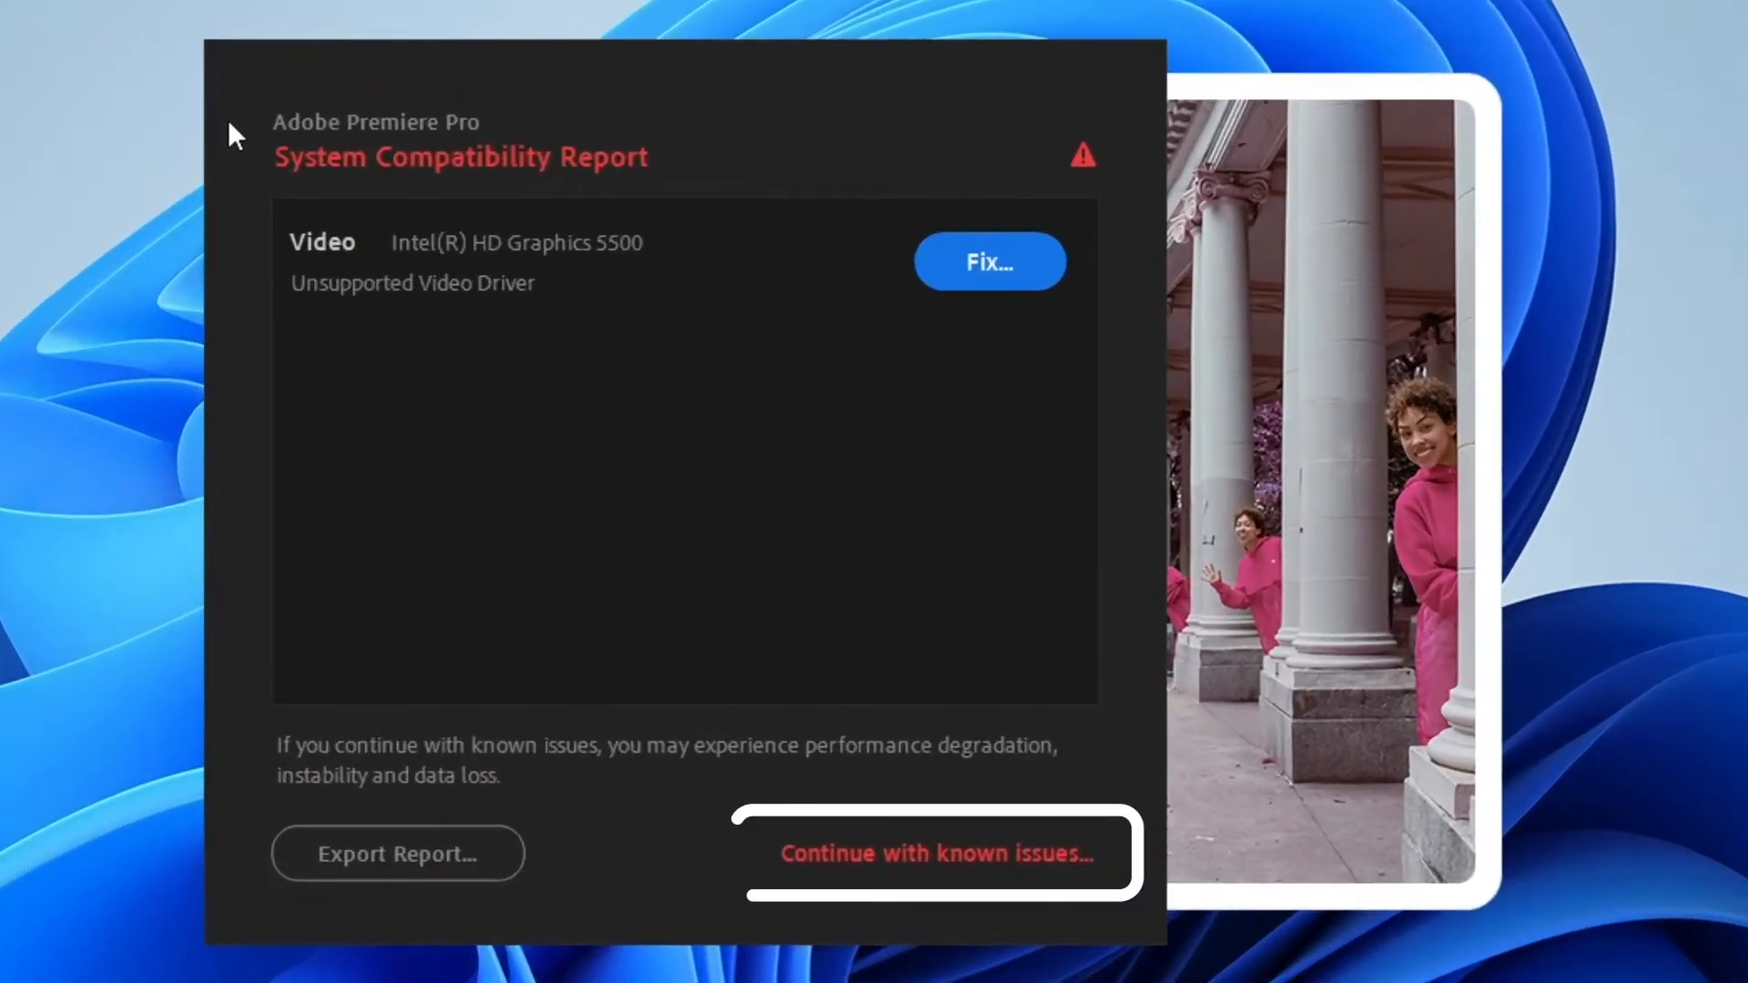
pyautogui.moveTo(761, 420)
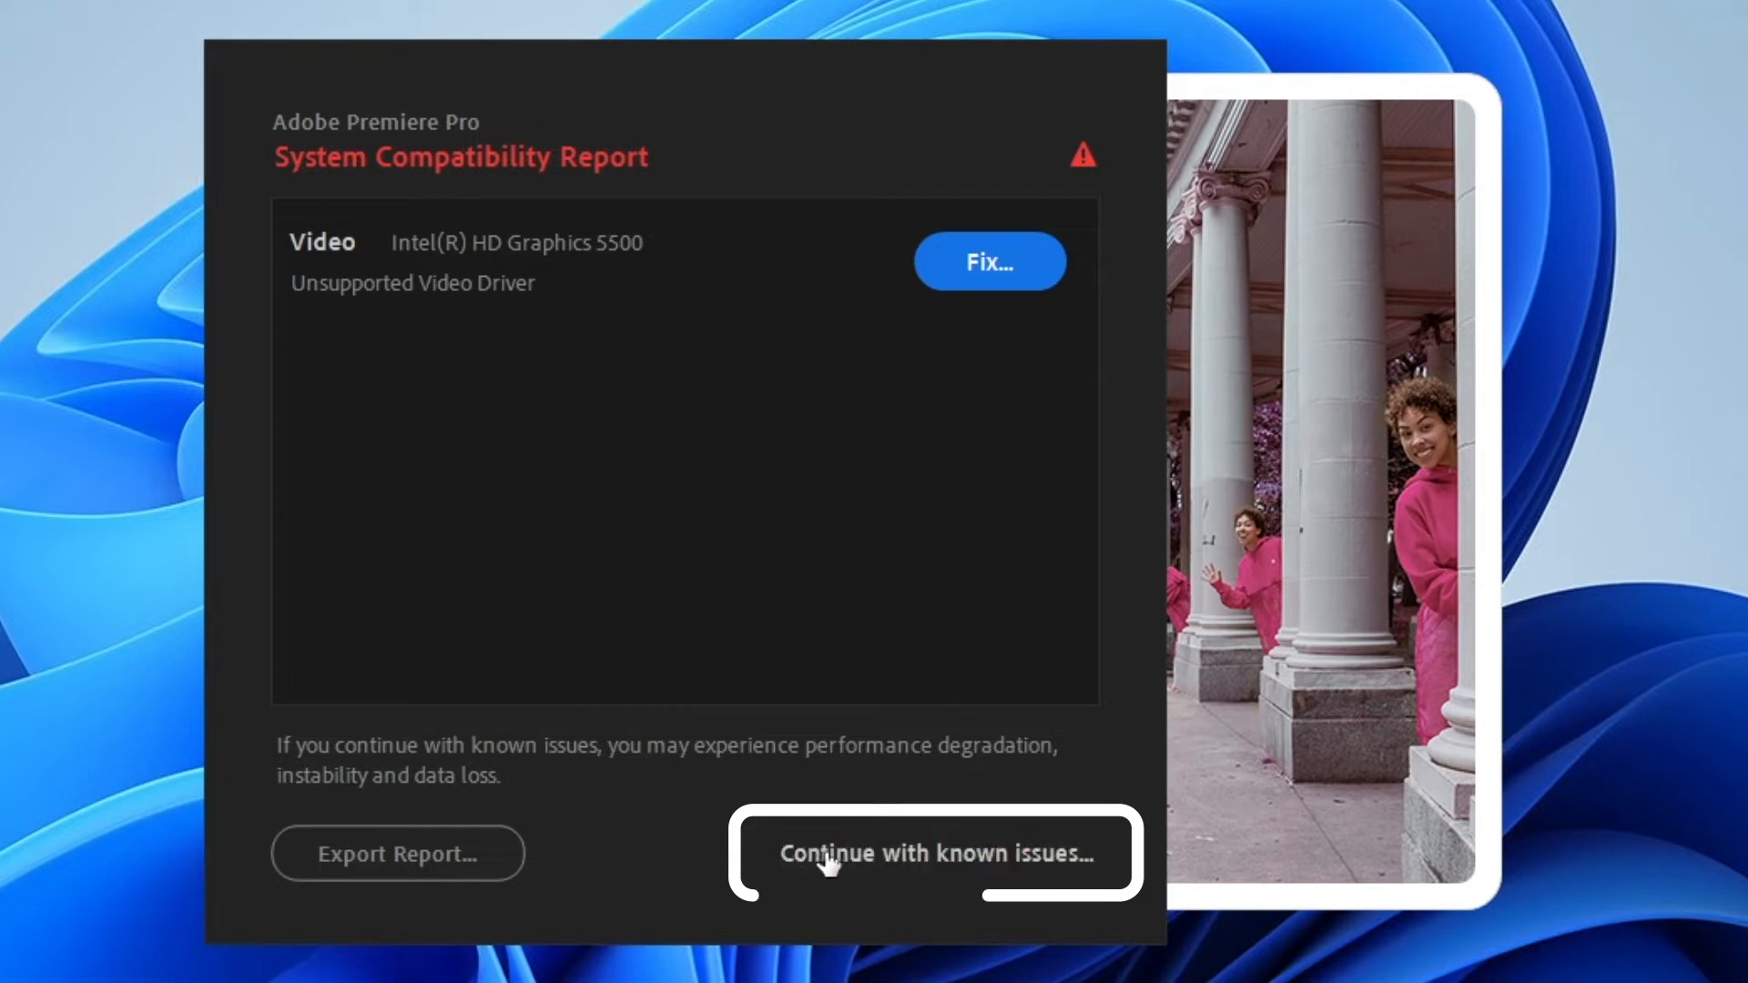
pyautogui.click(938, 854)
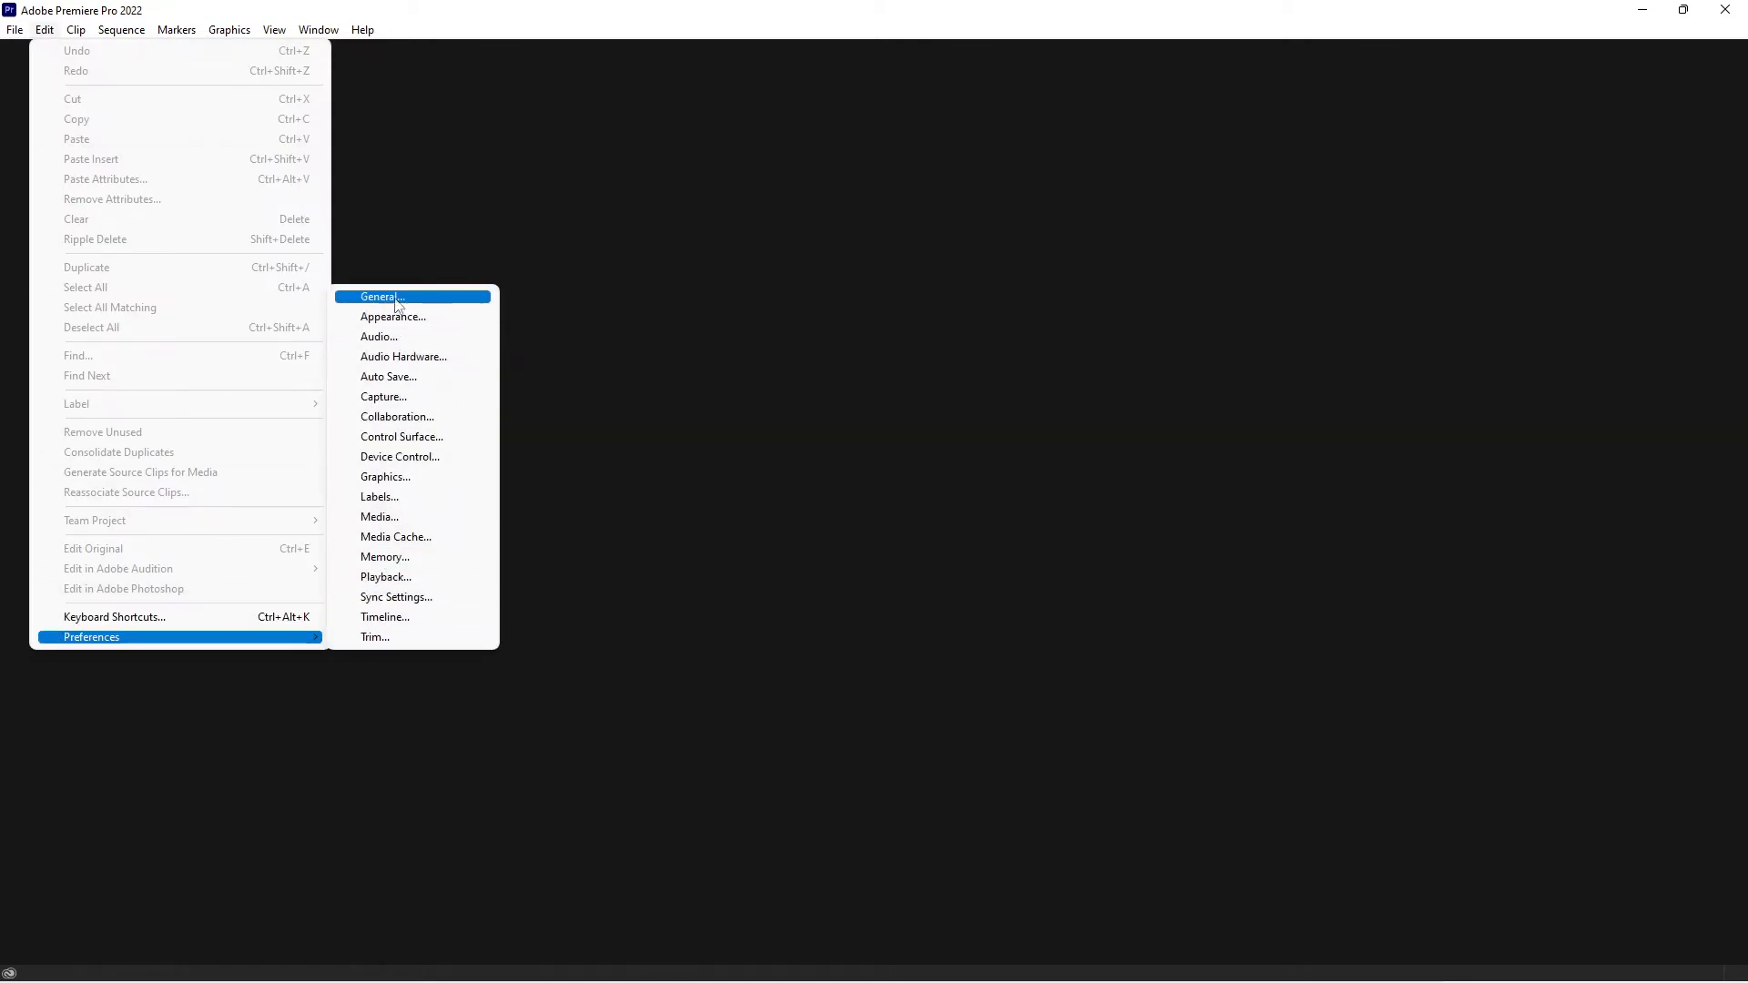
# In General preferences, turn off 'Show system compatibility issues at startup'
pyautogui.click(380, 297)
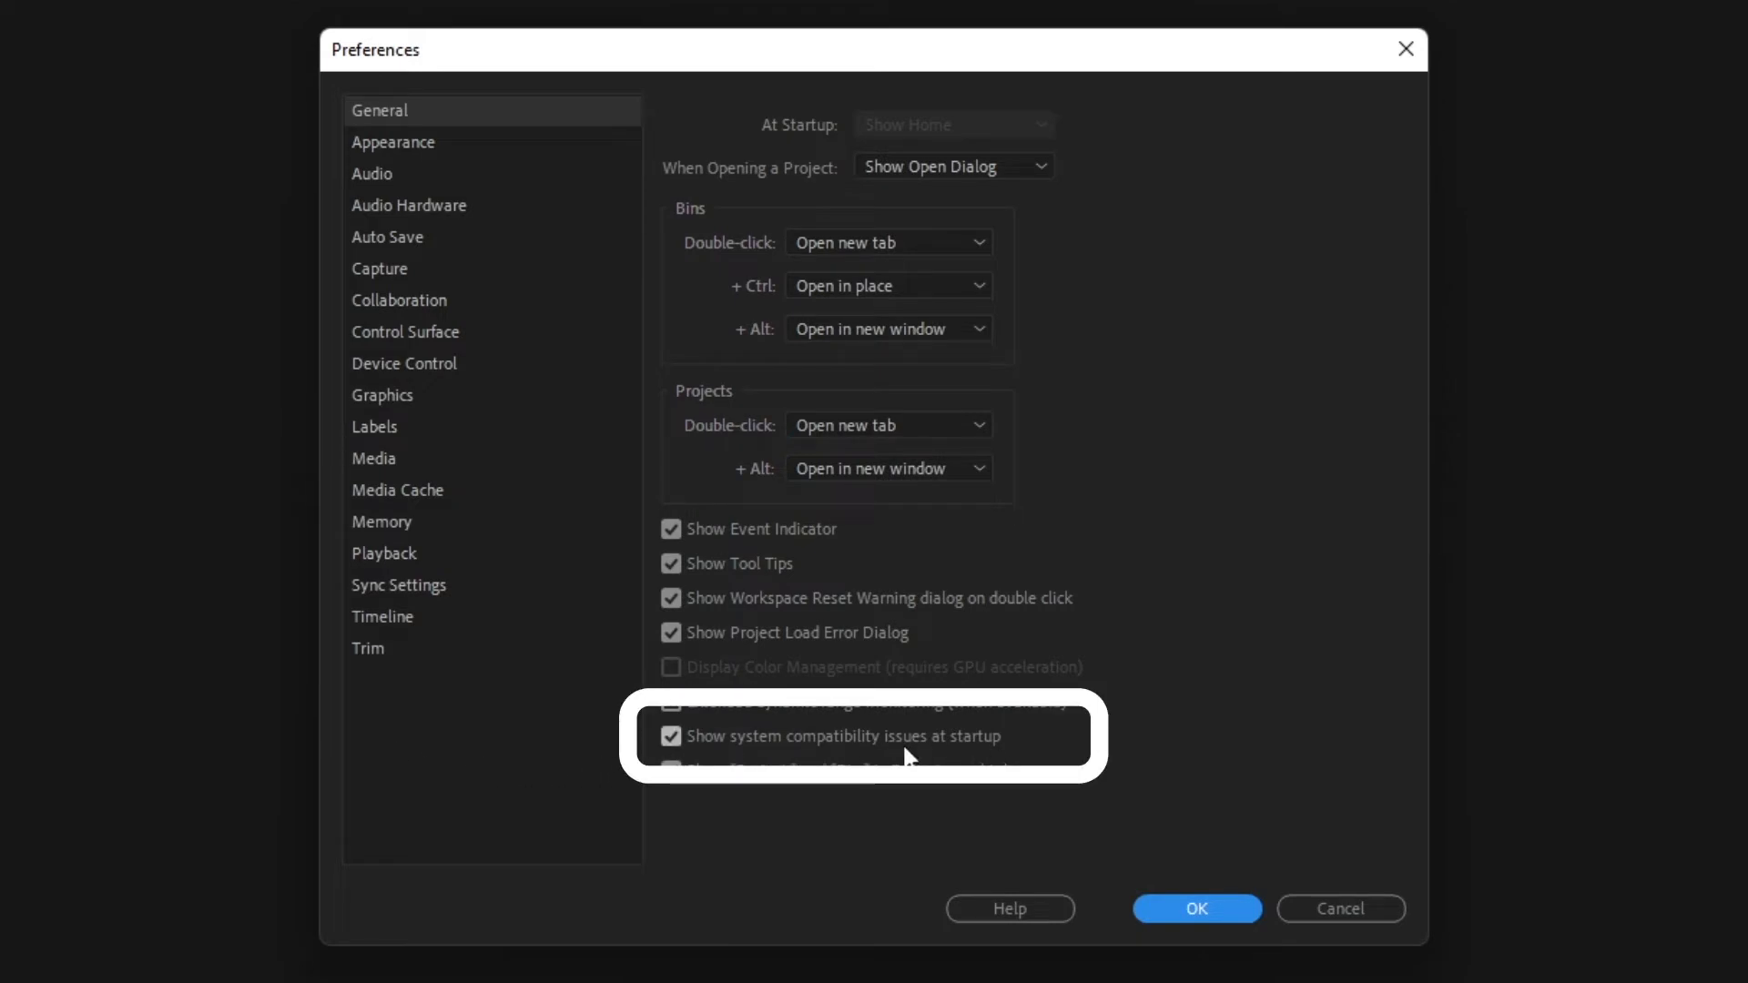
pyautogui.moveTo(881, 745)
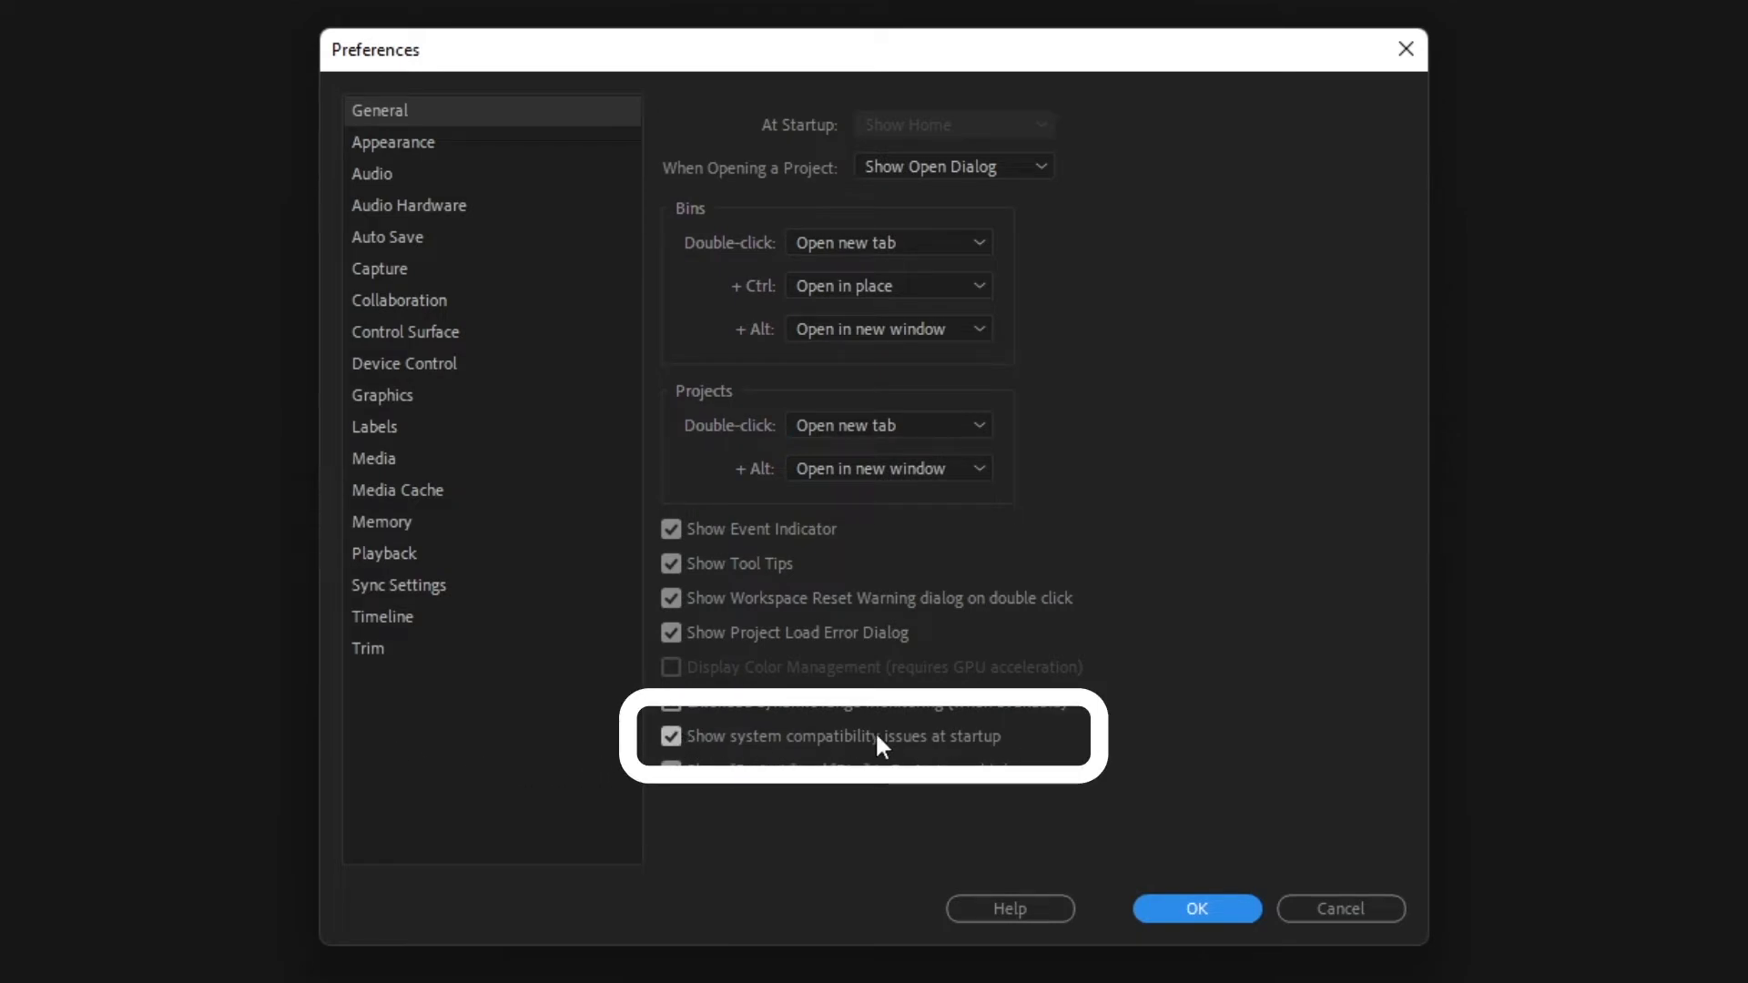
pyautogui.click(672, 736)
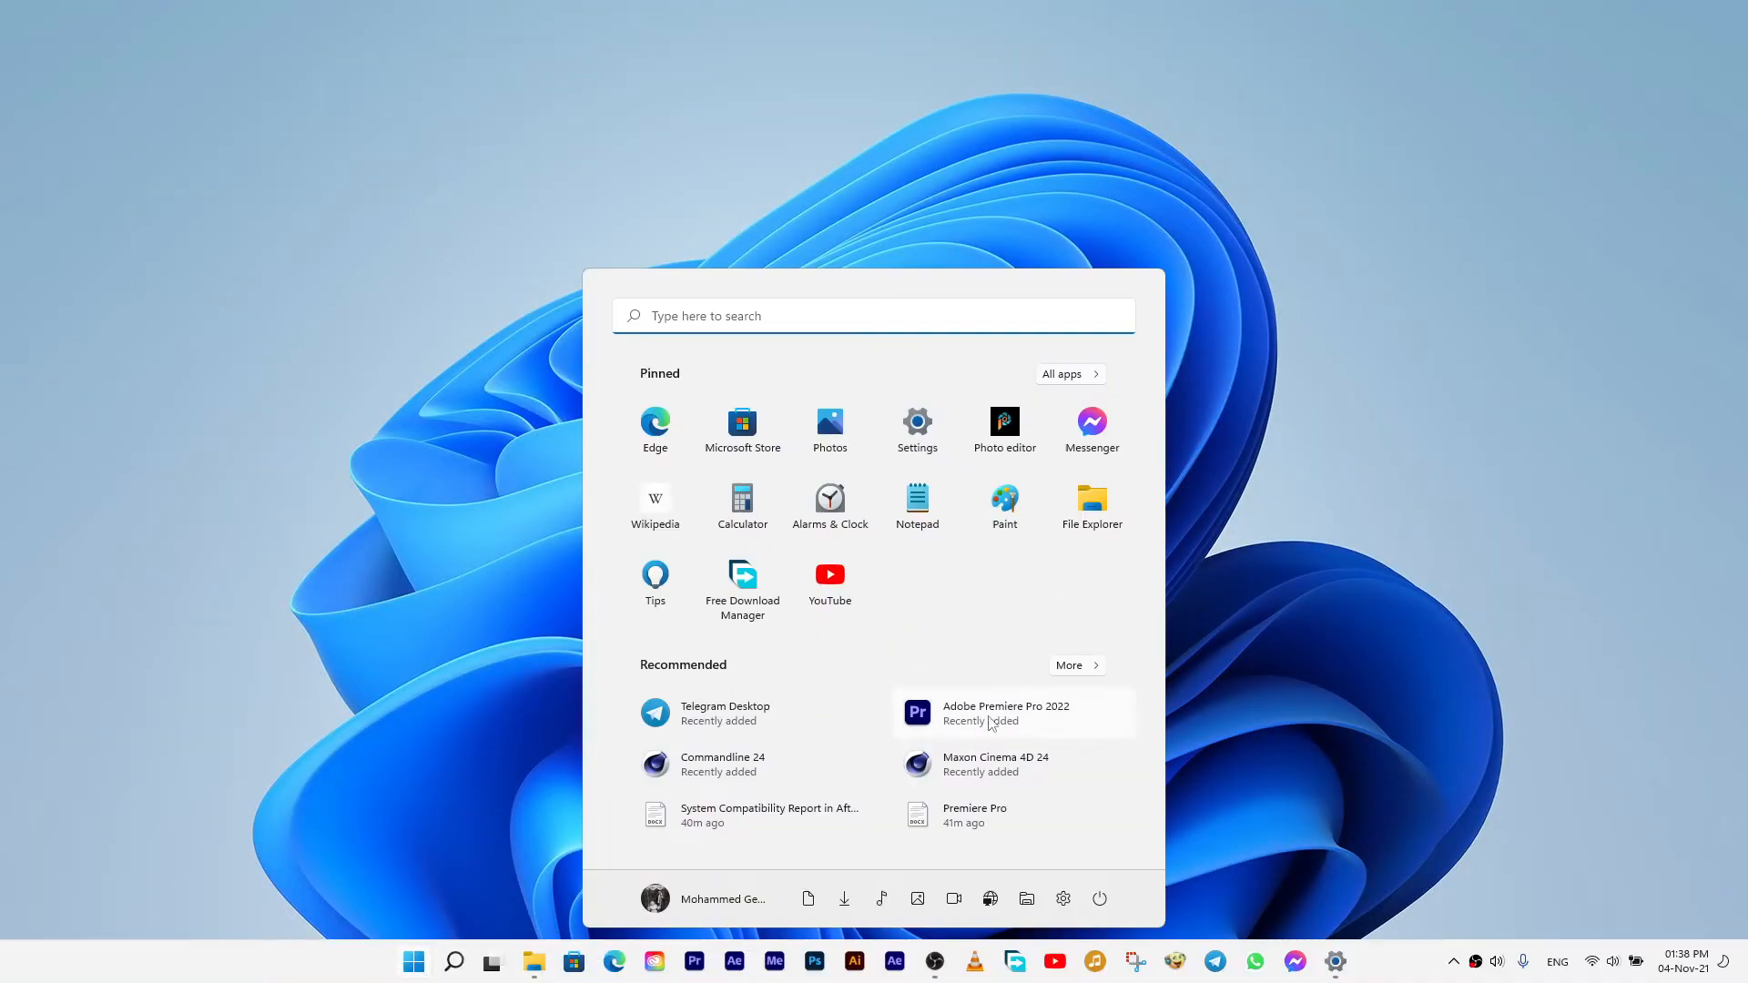
# Relaunch Adobe Premiere Pro 2022 from the Start menu
pyautogui.click(1006, 712)
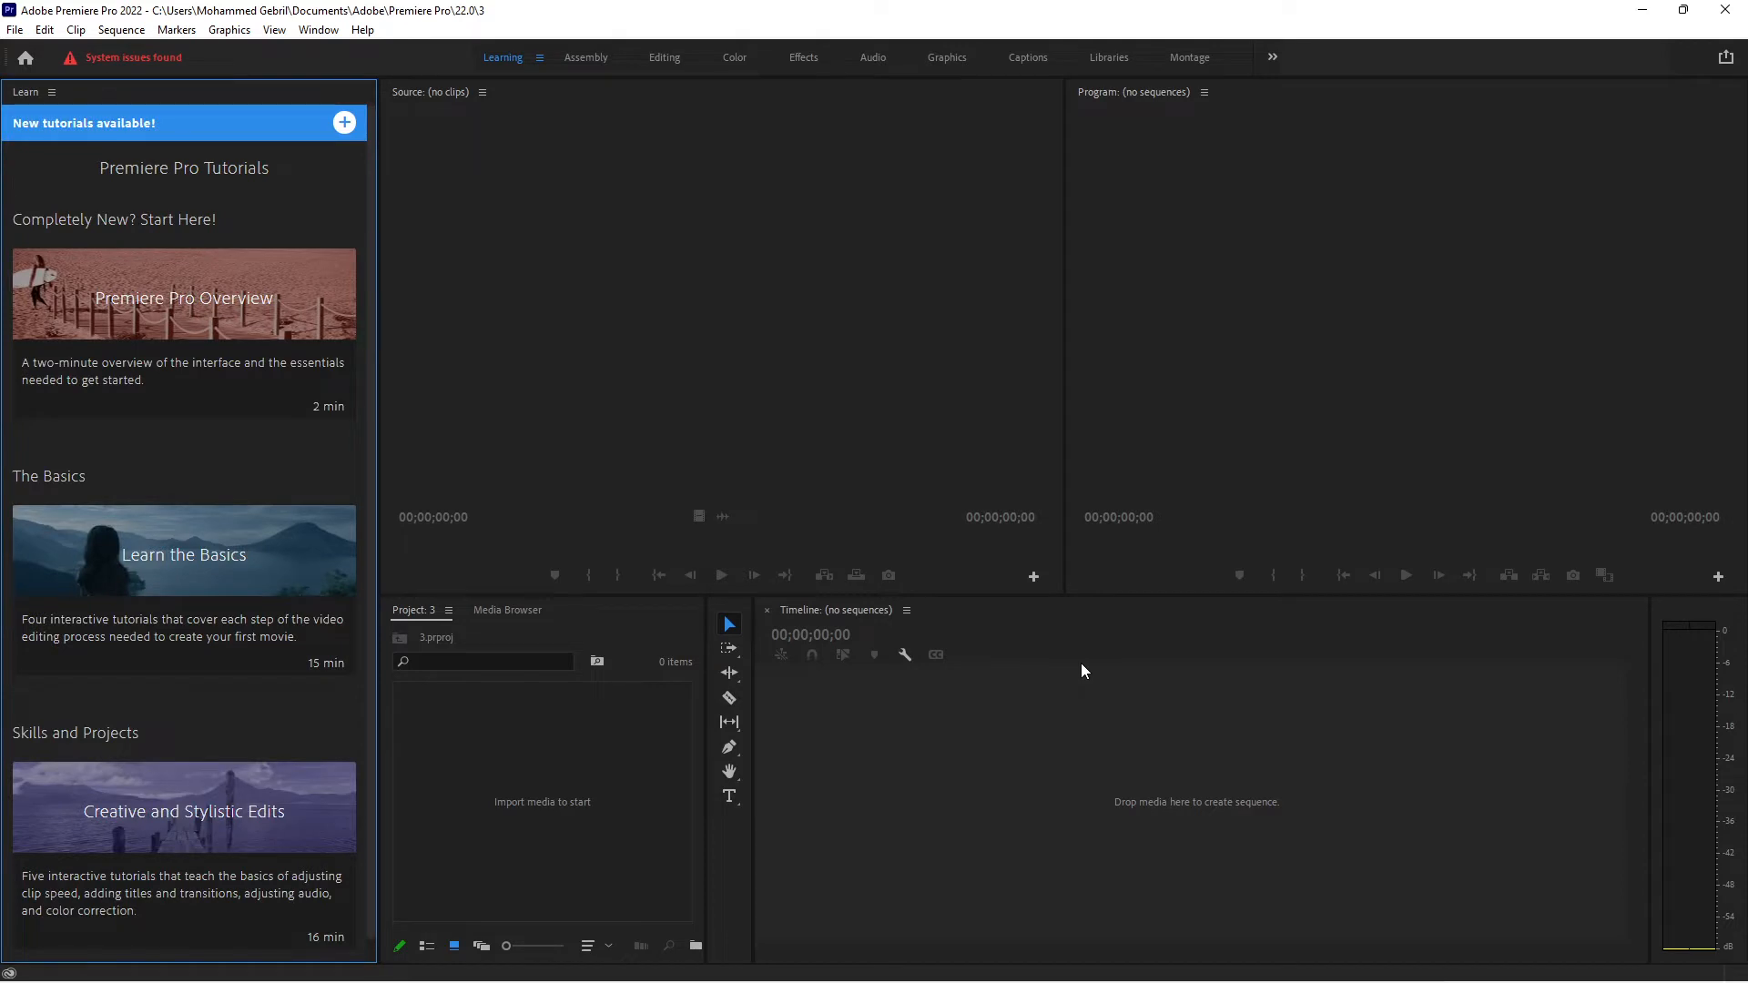
pyautogui.moveTo(1244, 654)
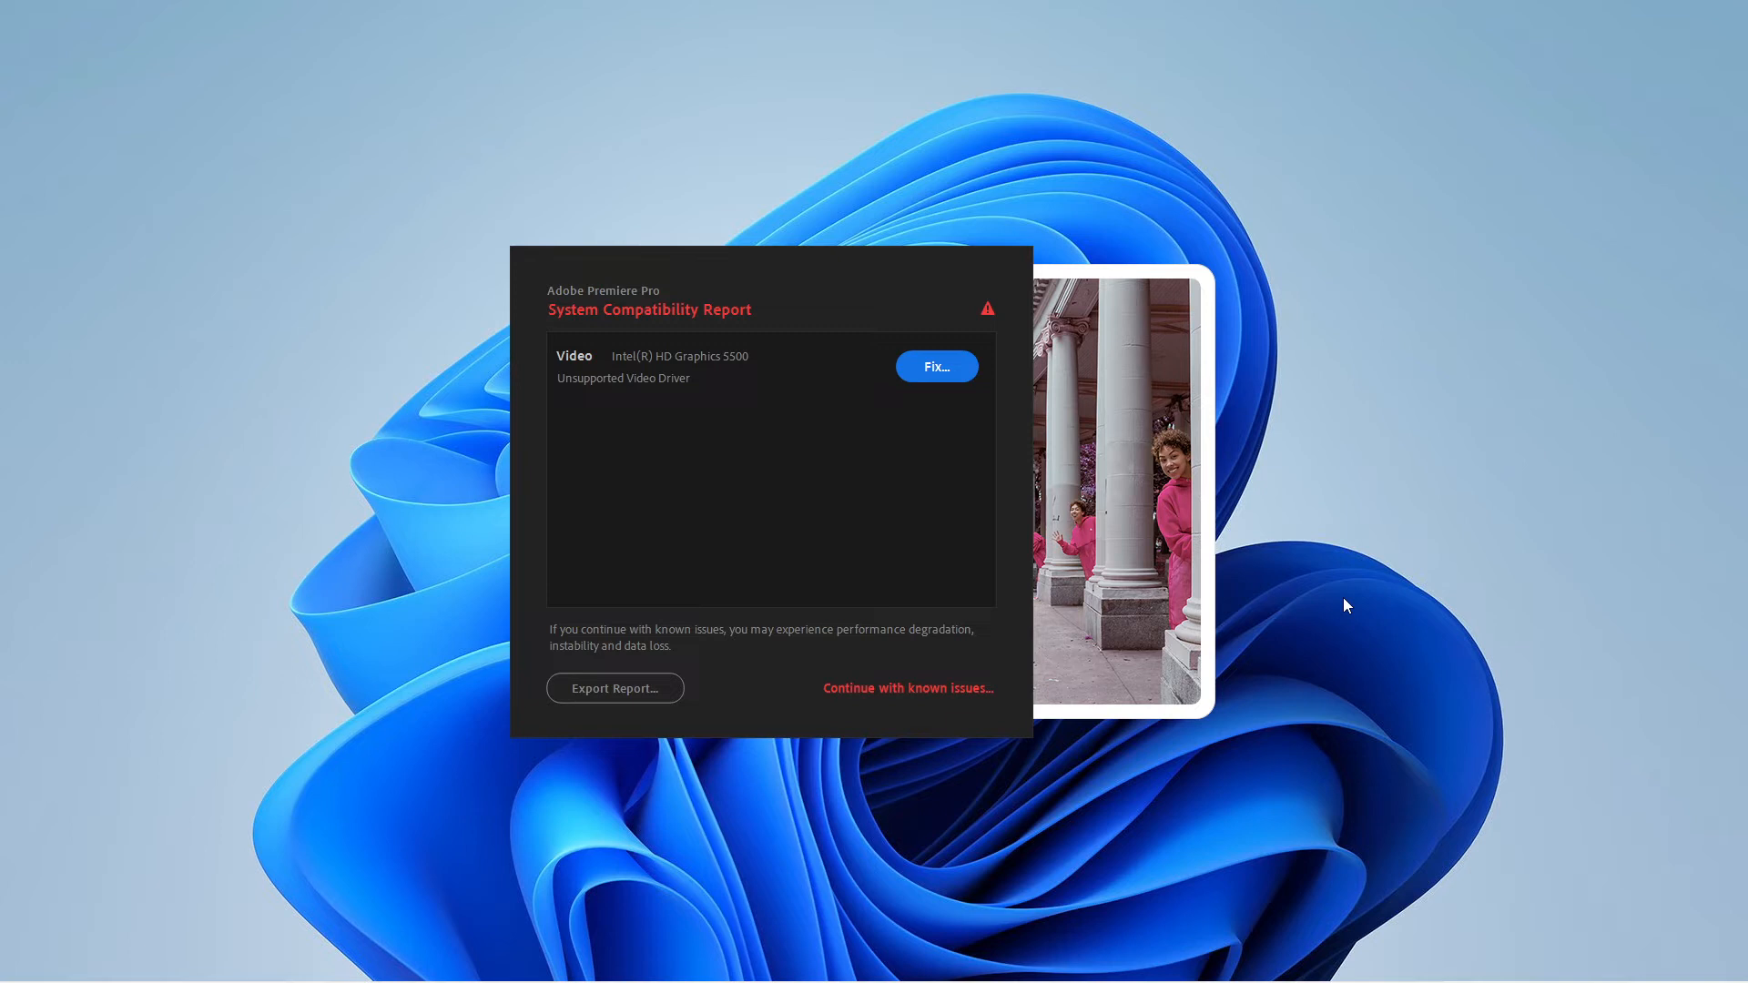
# Dismiss the System Compatibility Report shown at startup
pyautogui.click(905, 689)
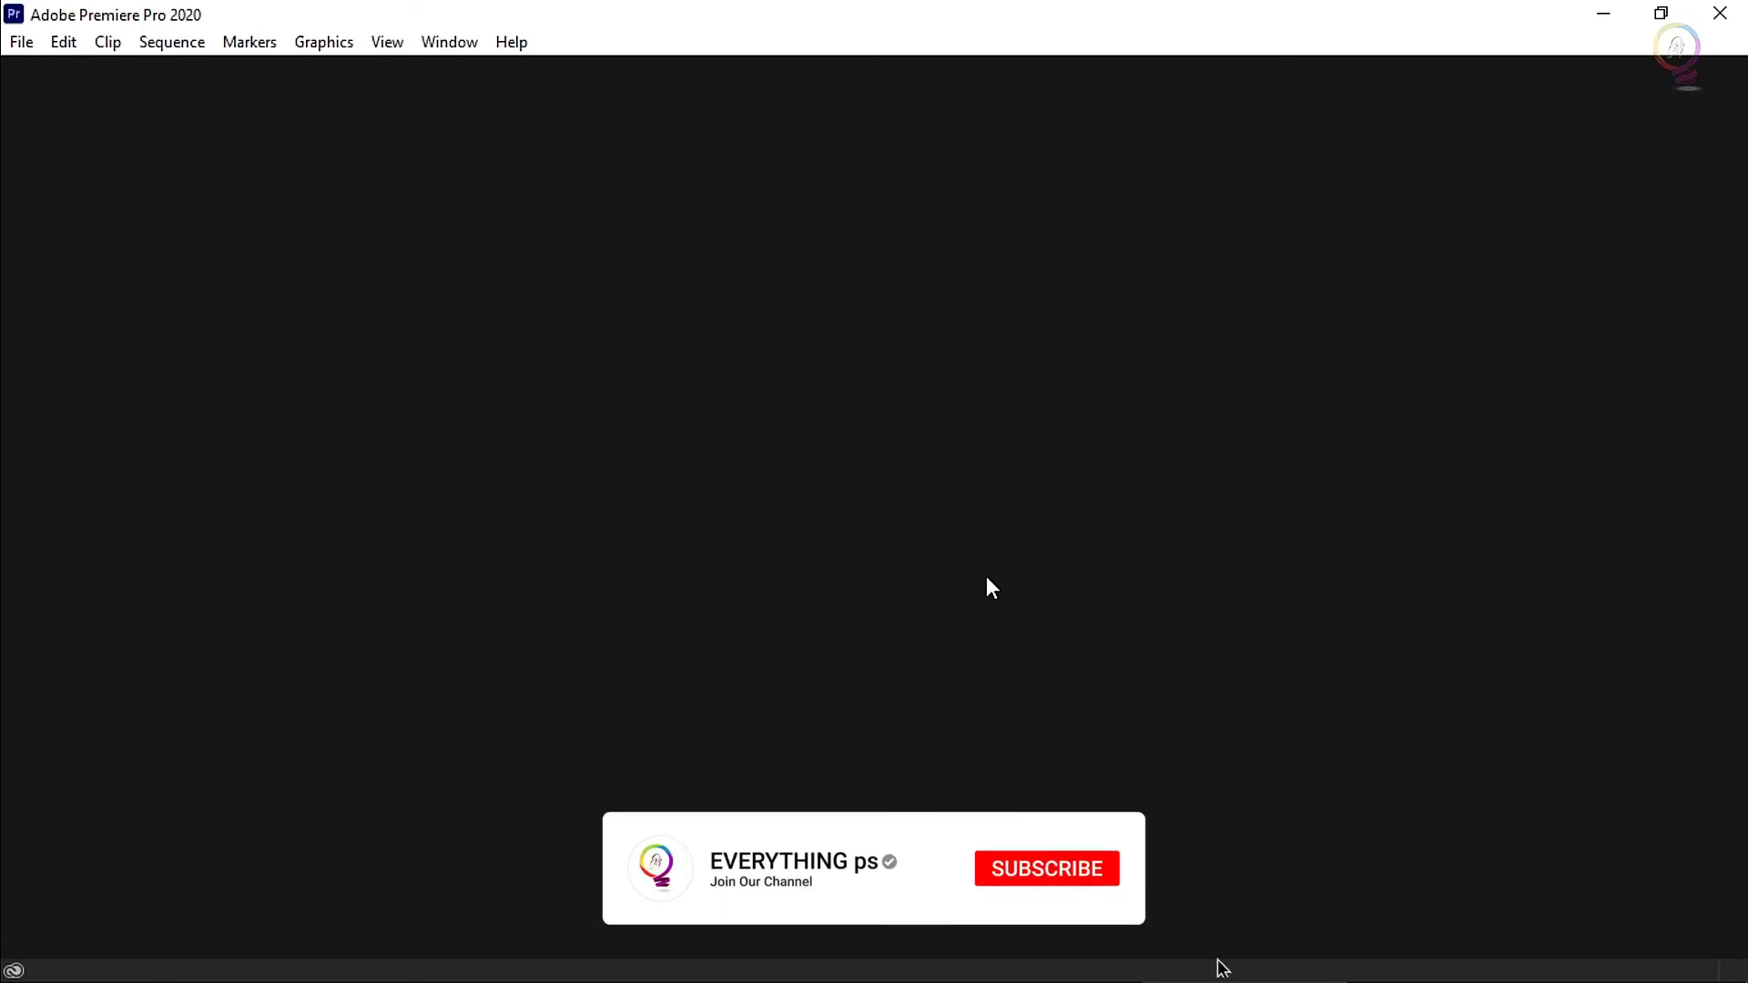
# Reopen the System Compatibility Report from Help and start exporting it to a file
pyautogui.click(1045, 869)
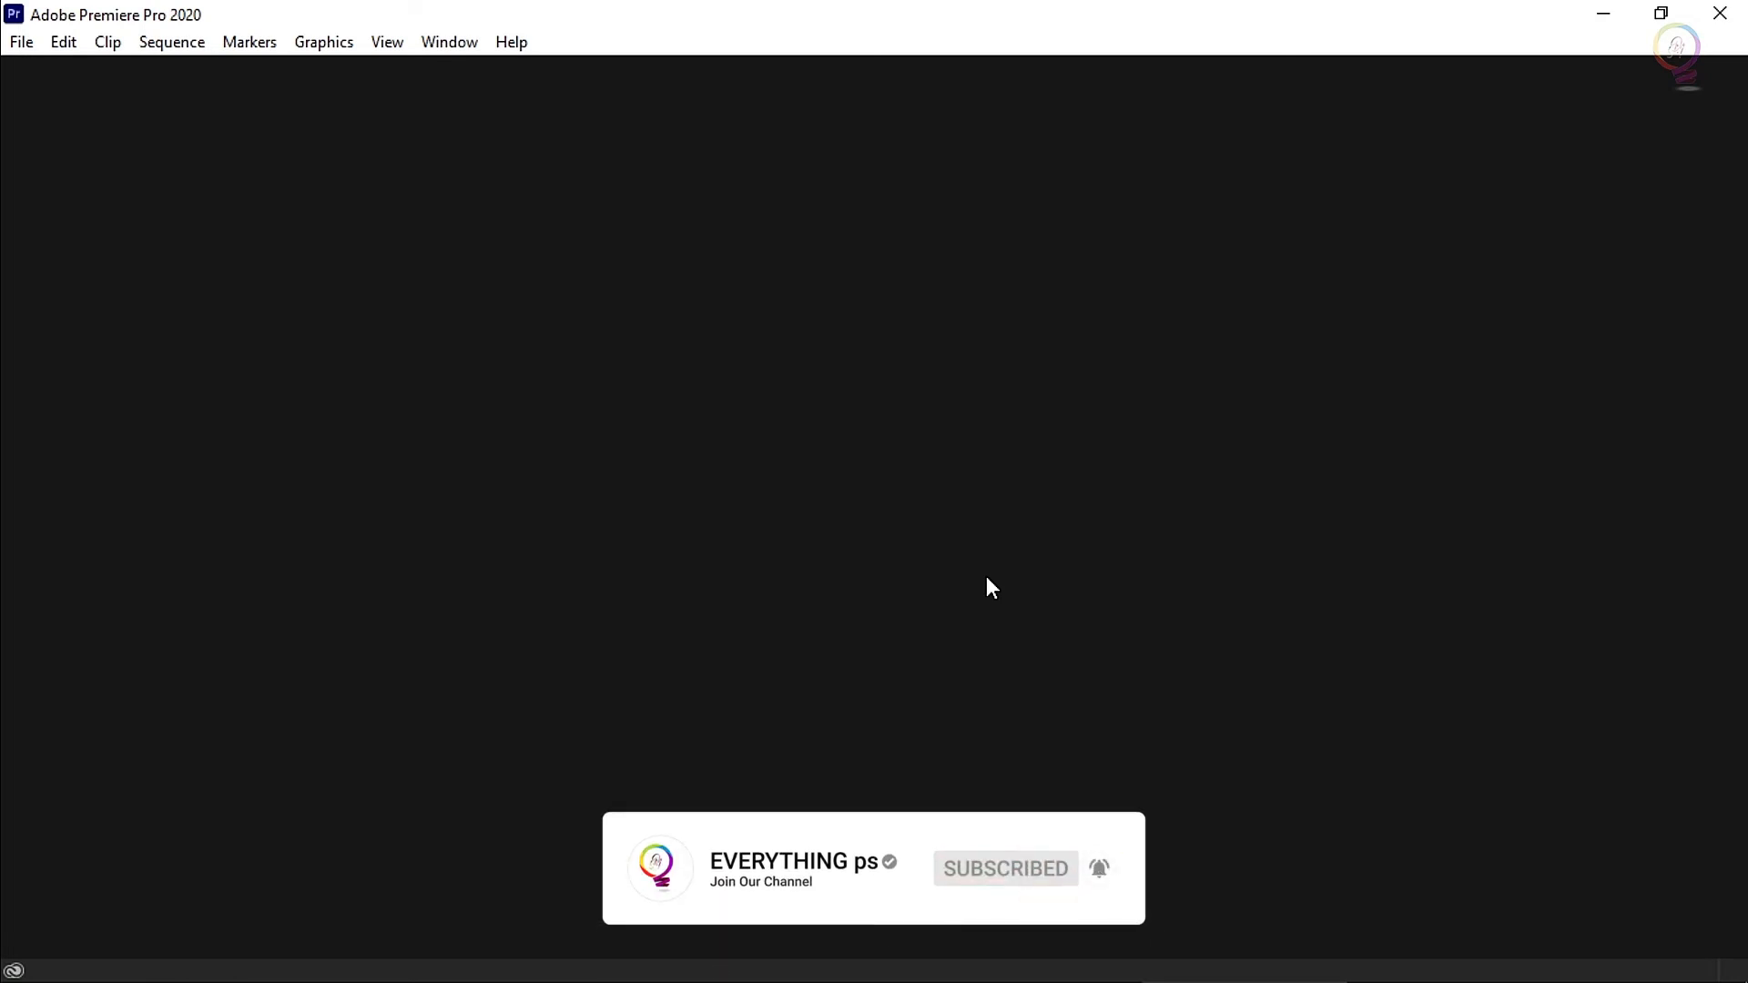
pyautogui.click(510, 42)
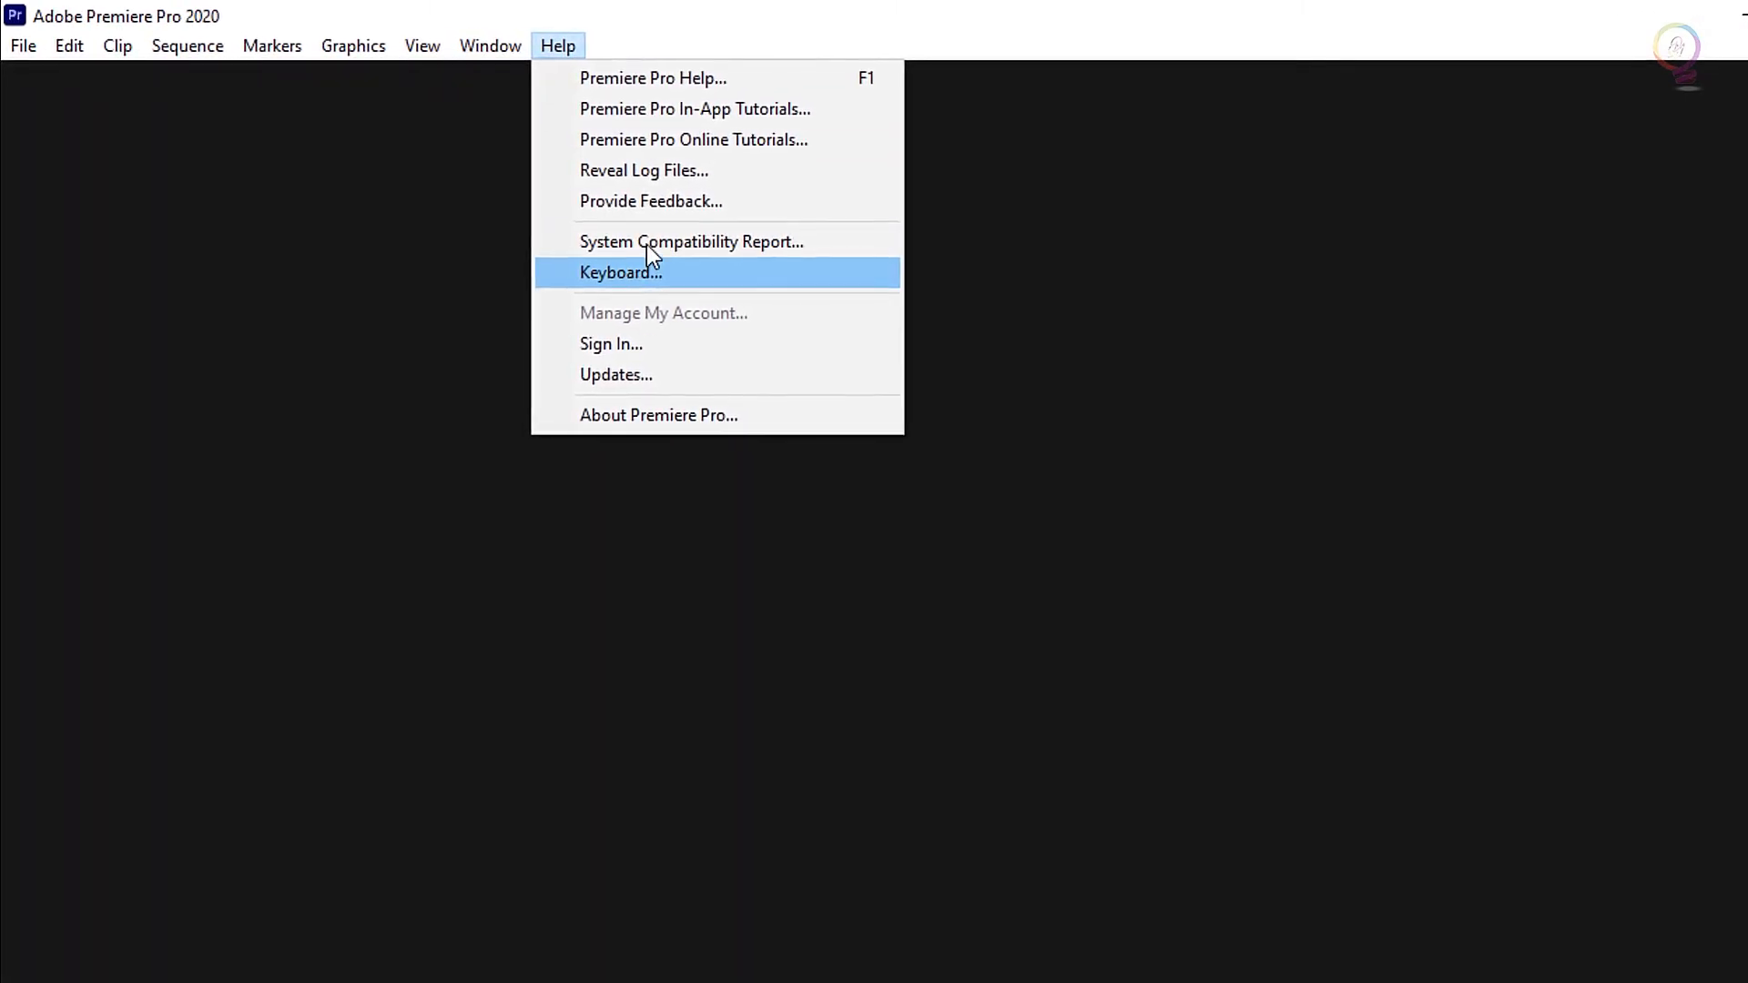
pyautogui.click(690, 242)
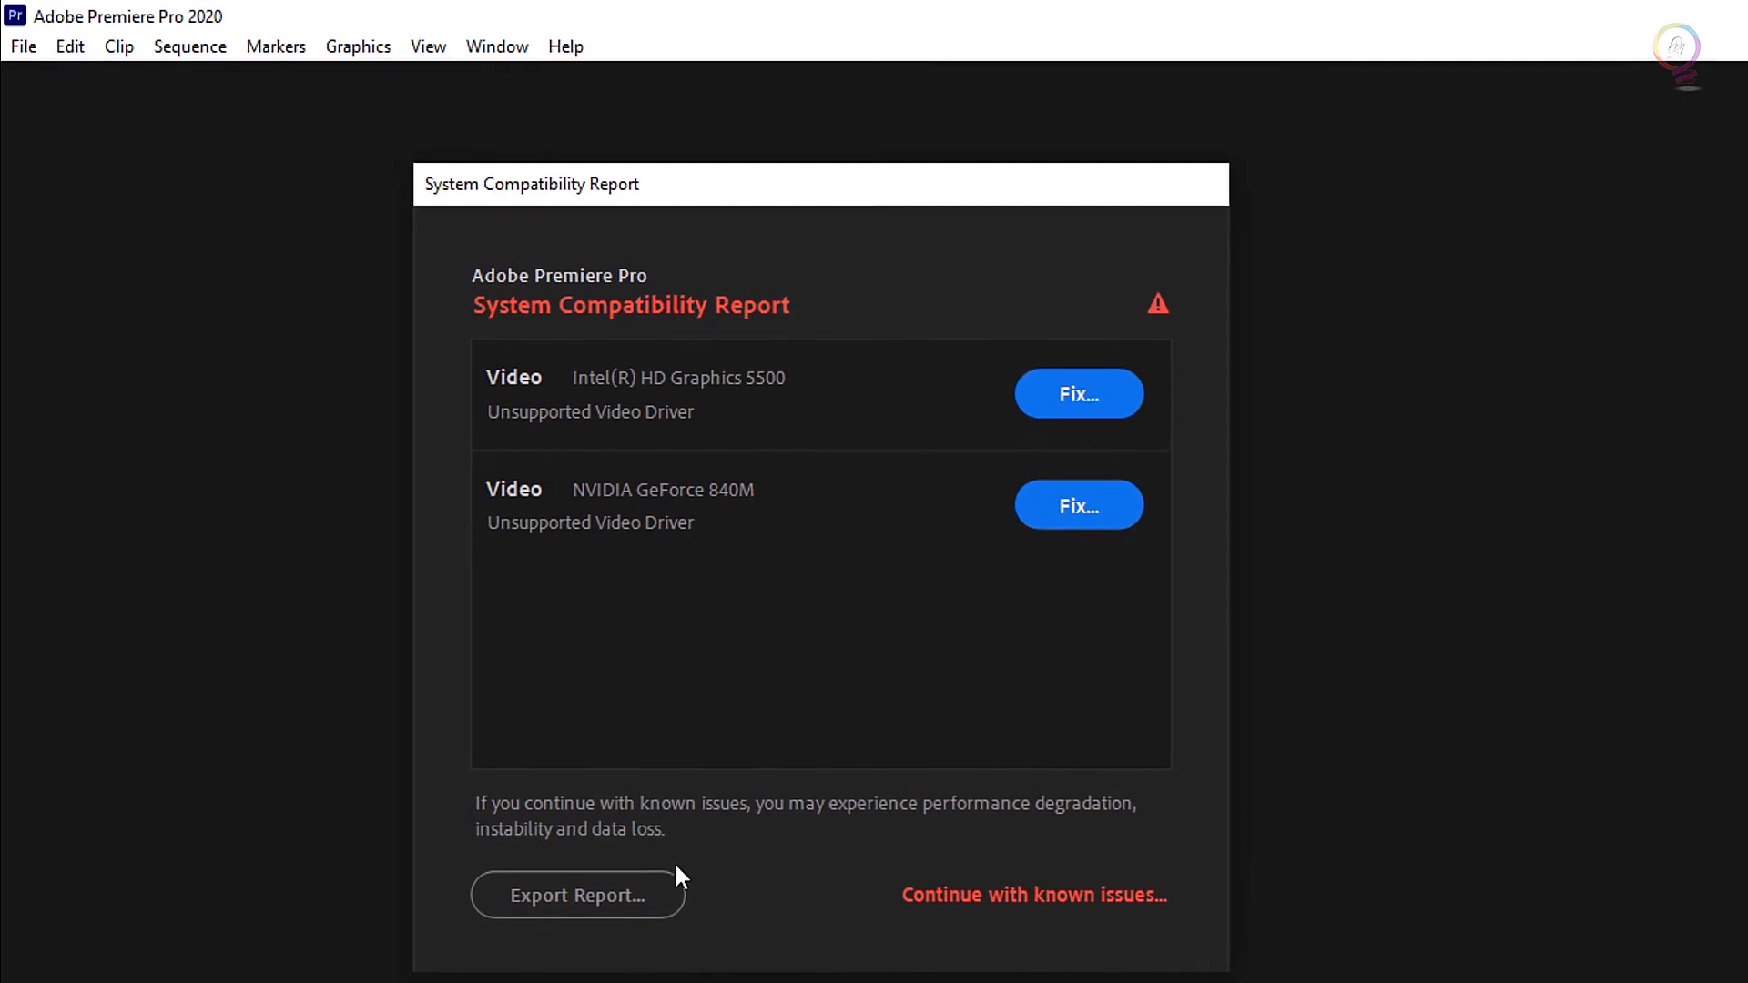
pyautogui.click(577, 896)
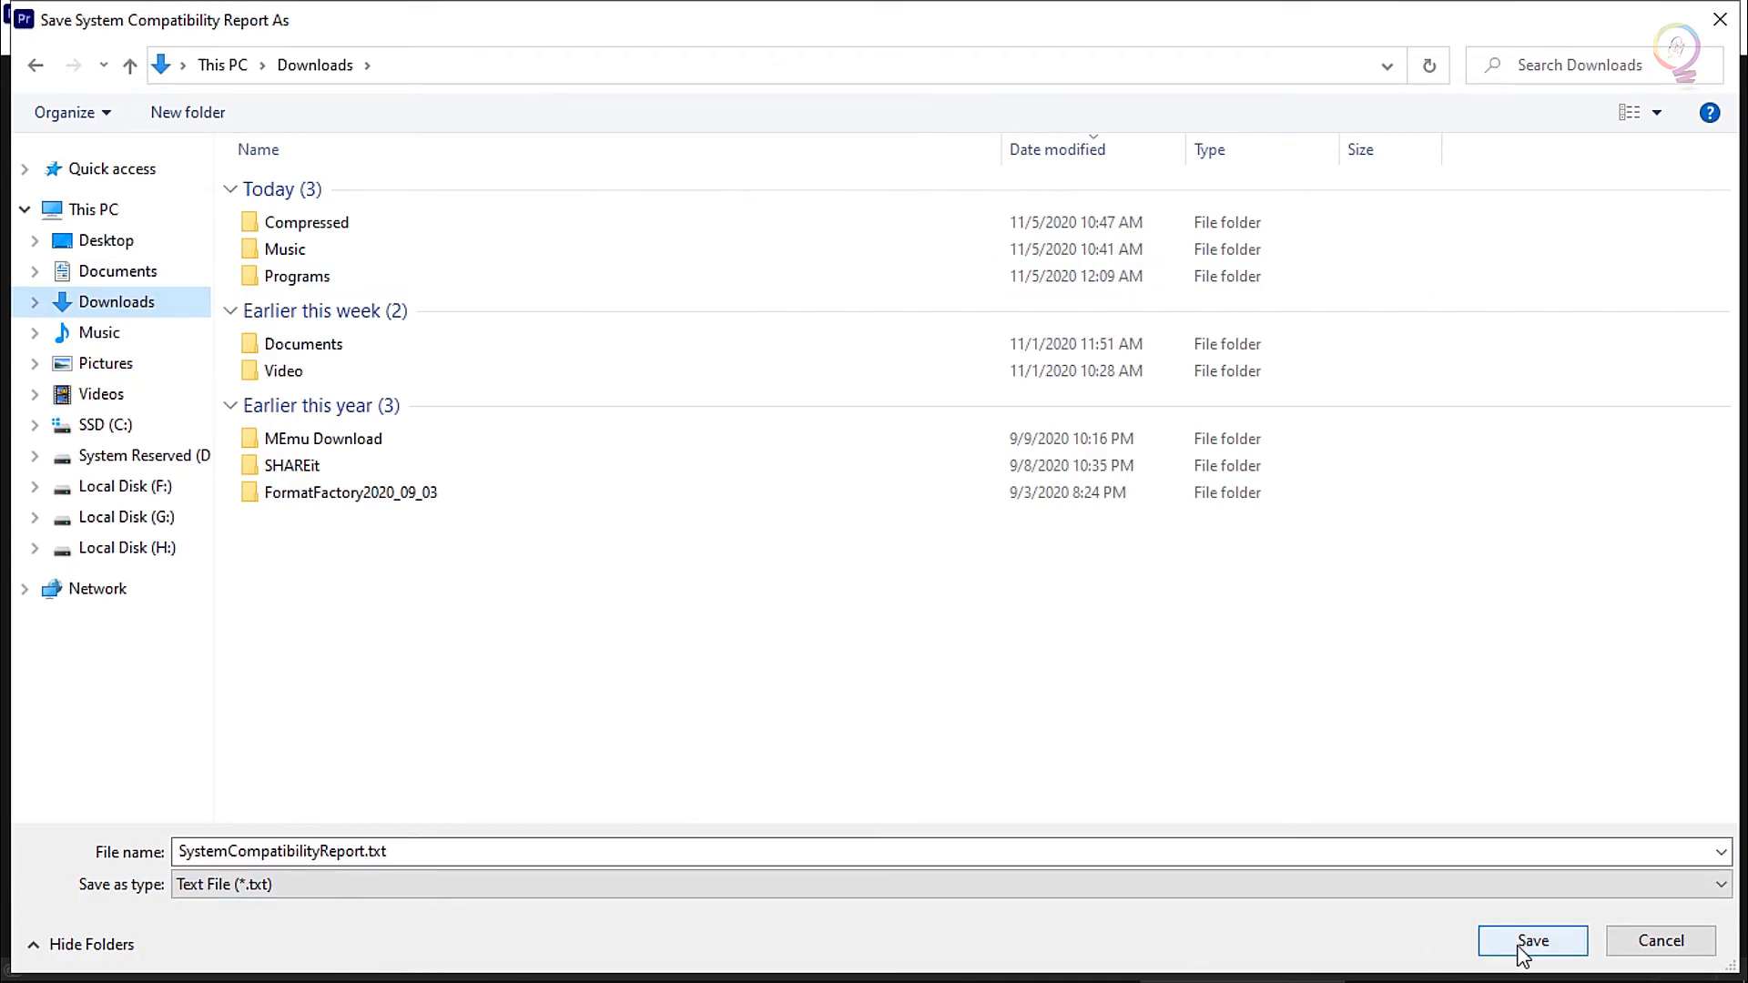
# Save SystemCompatibilityReport.txt to Downloads and view it in Notepad
pyautogui.click(1533, 941)
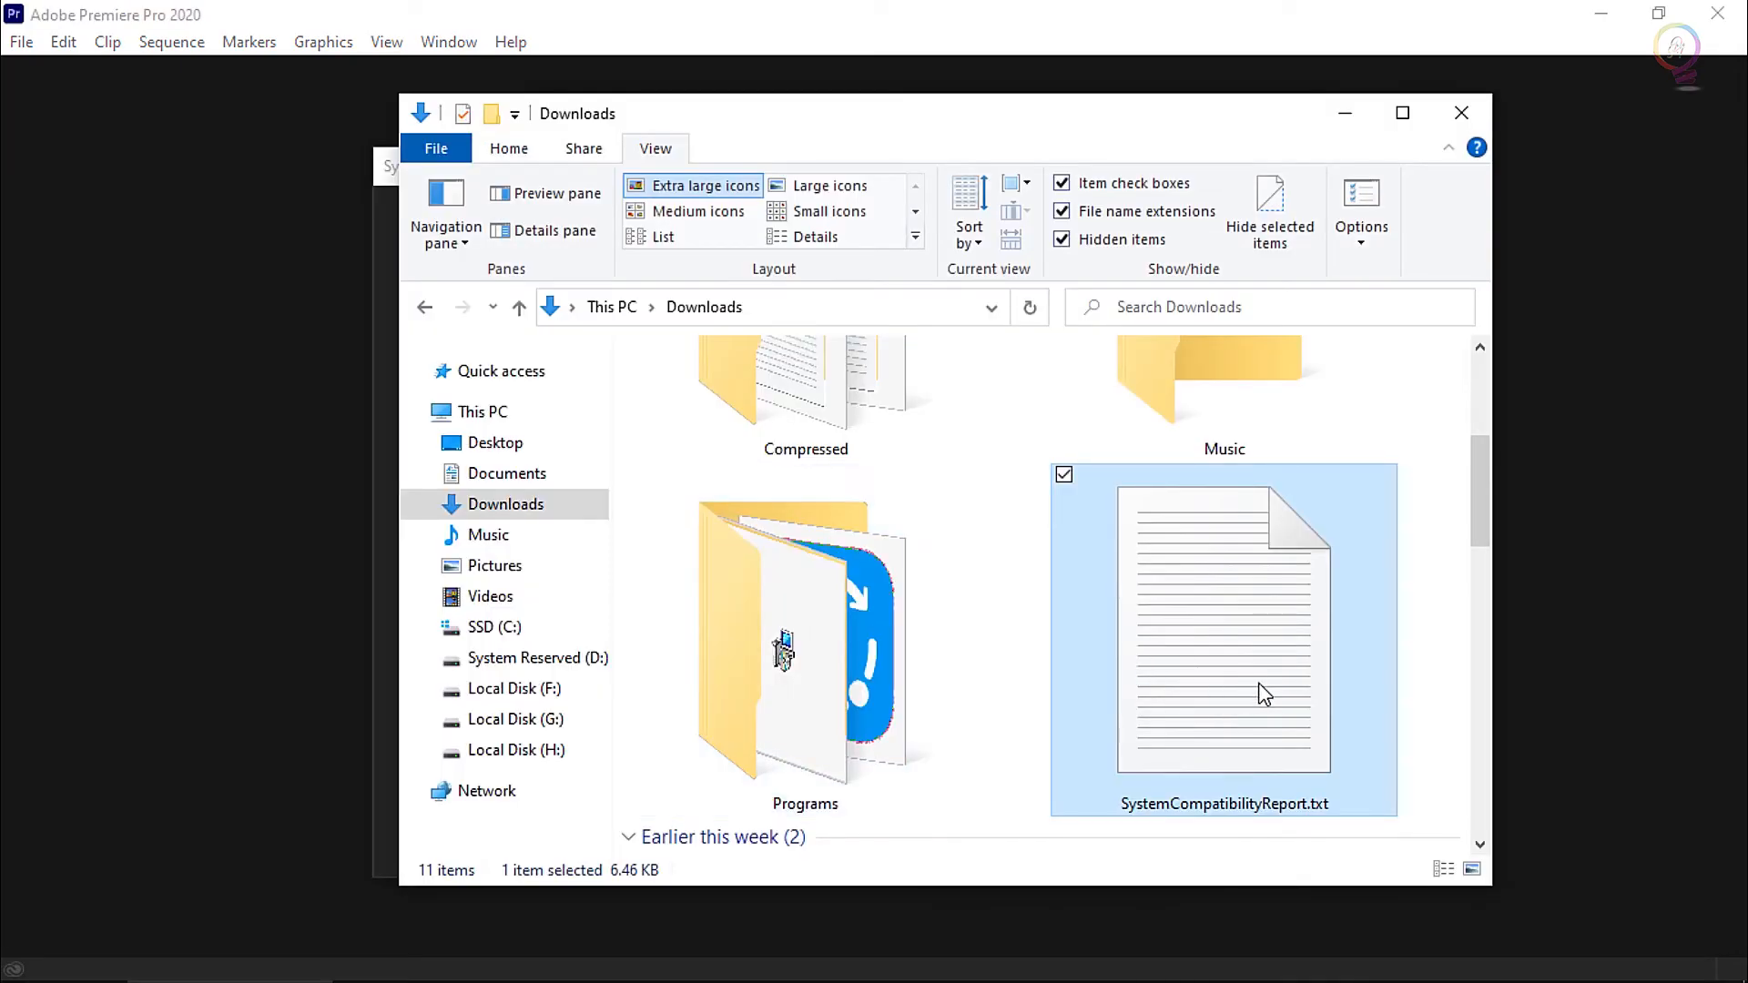
pyautogui.doubleClick(1222, 625)
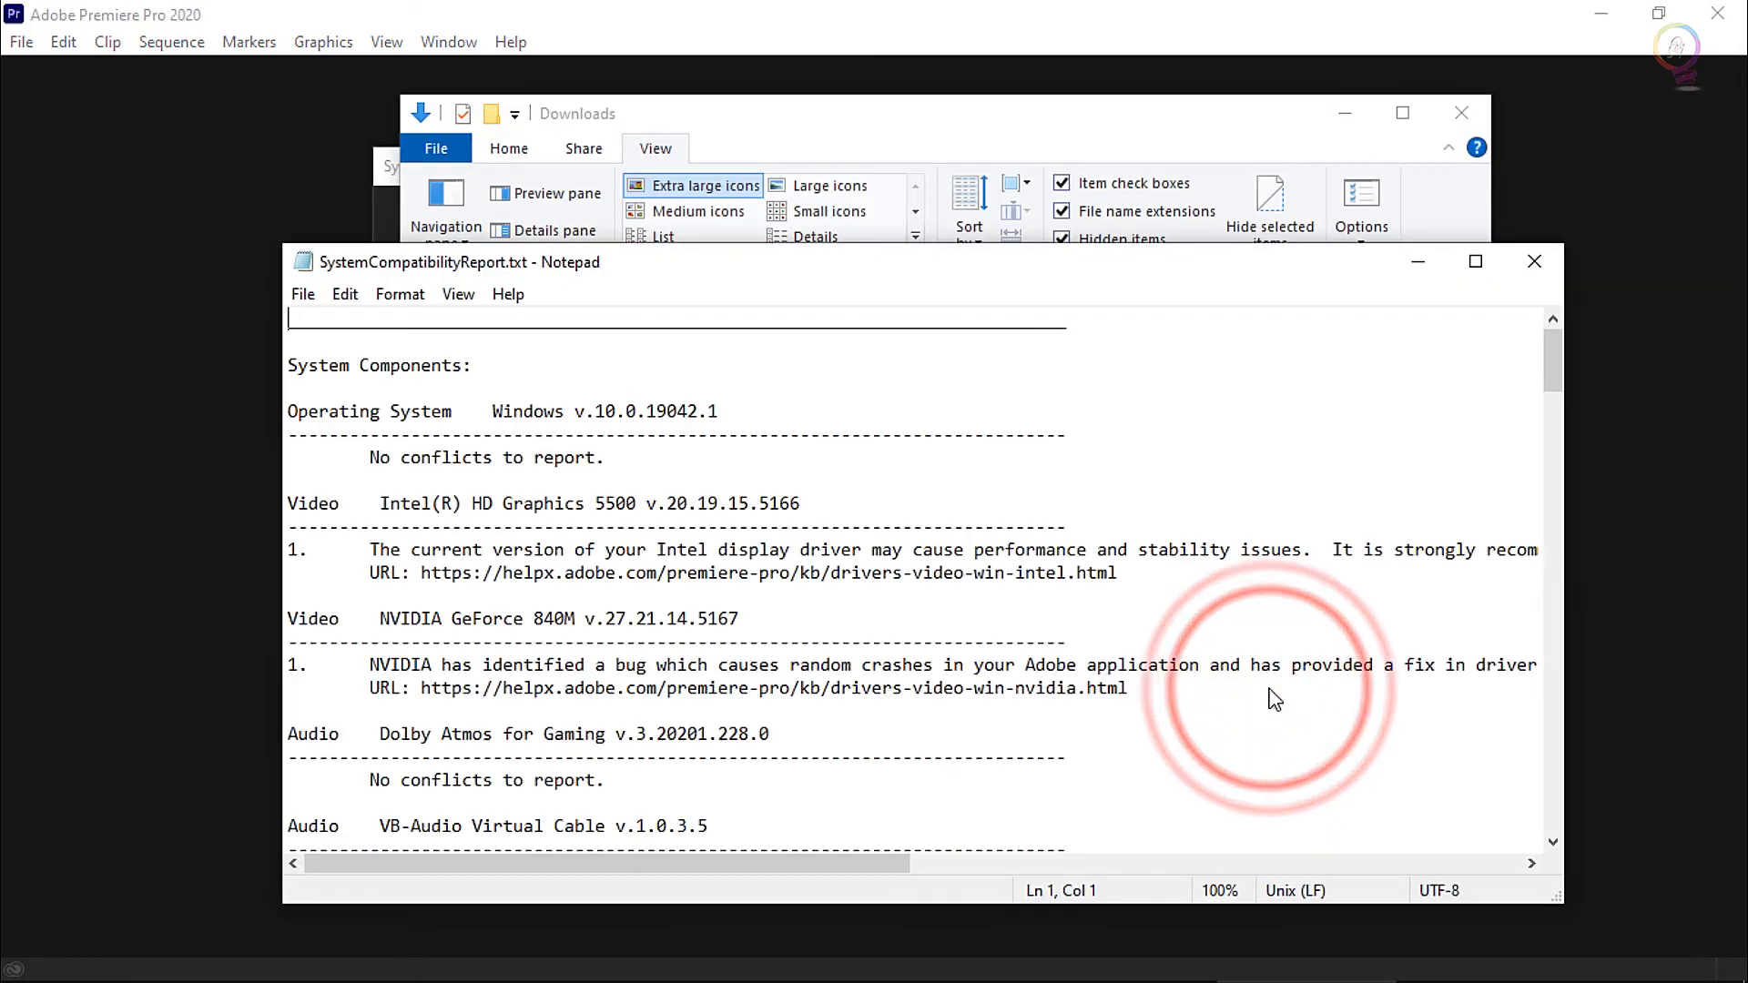
pyautogui.click(1533, 261)
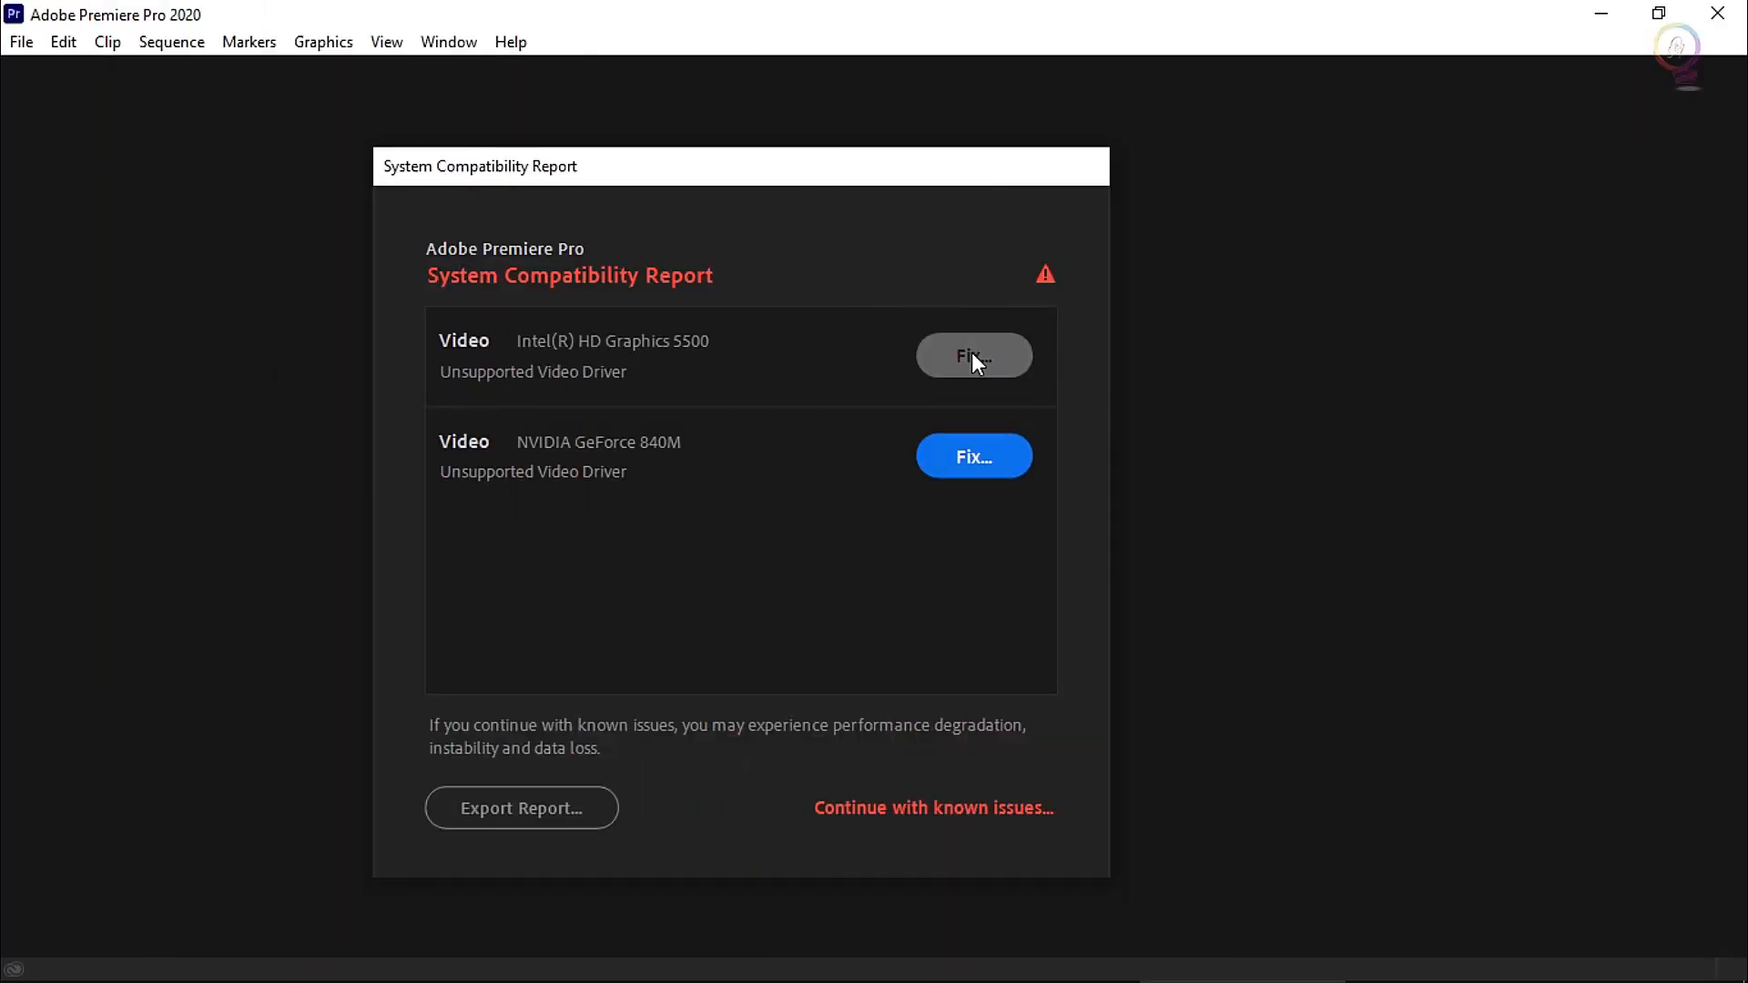
# Request the Fix for the unsupported Intel HD Graphics 5500 driver
pyautogui.click(972, 355)
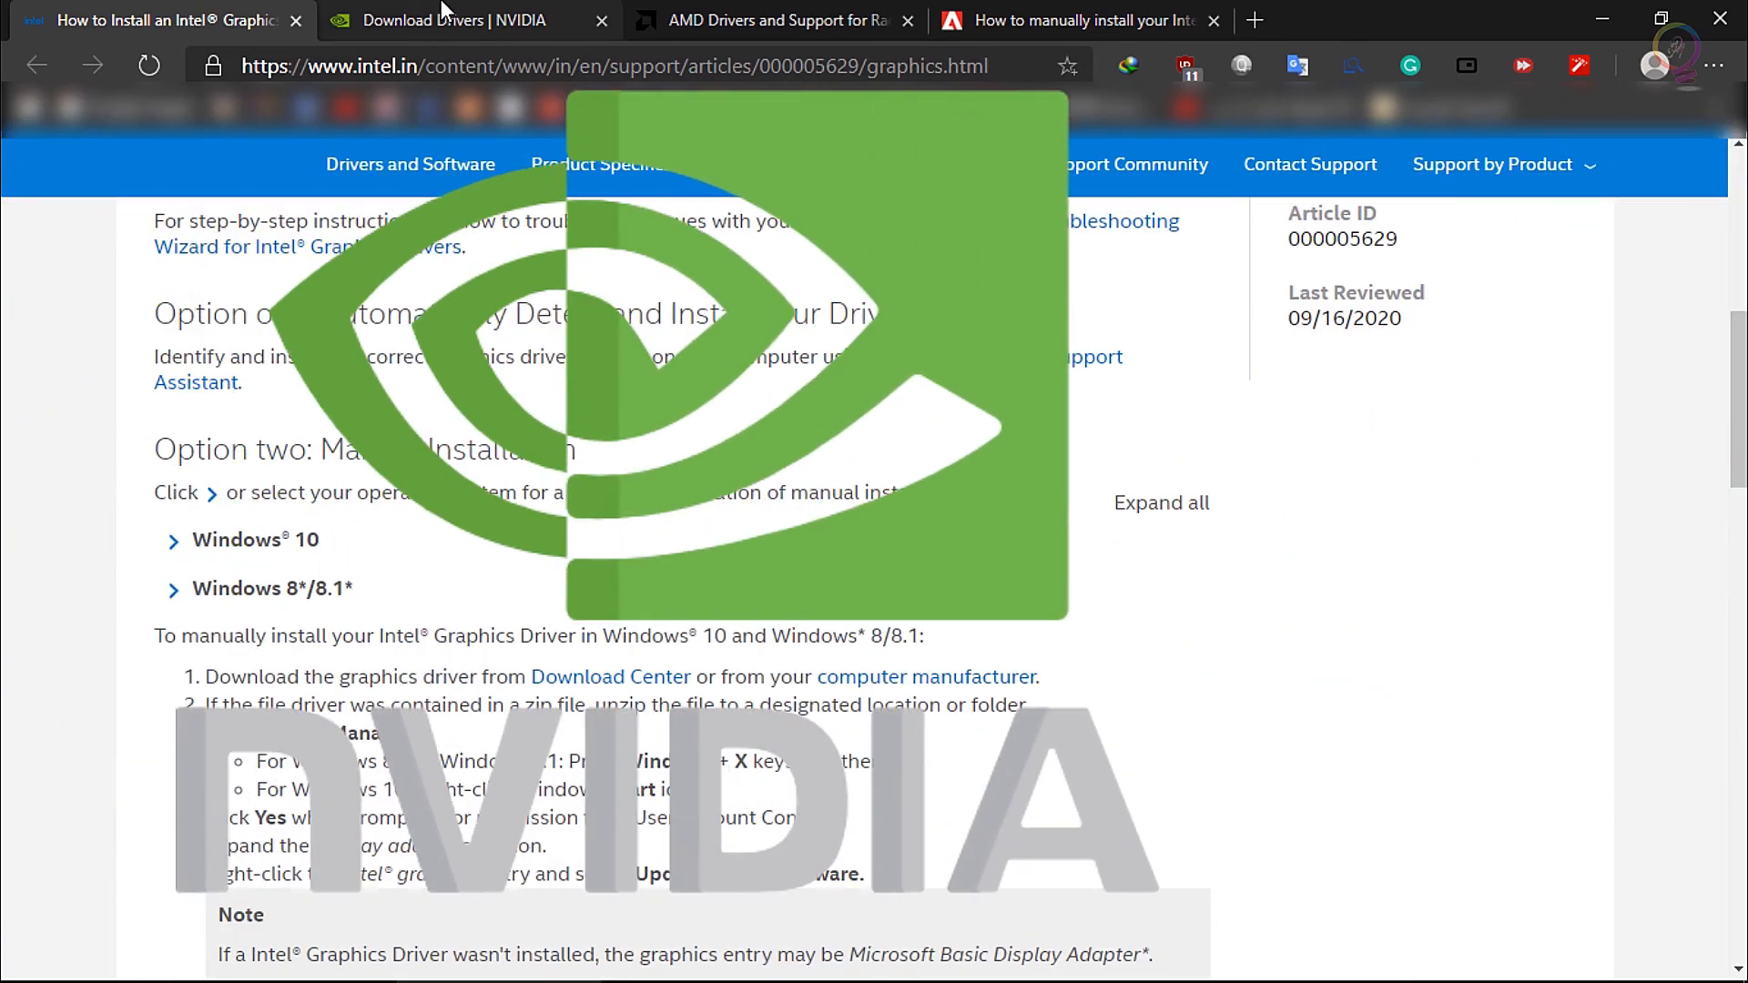
# Switch between the Intel, NVIDIA and AMD driver download pages in Edge
pyautogui.click(769, 20)
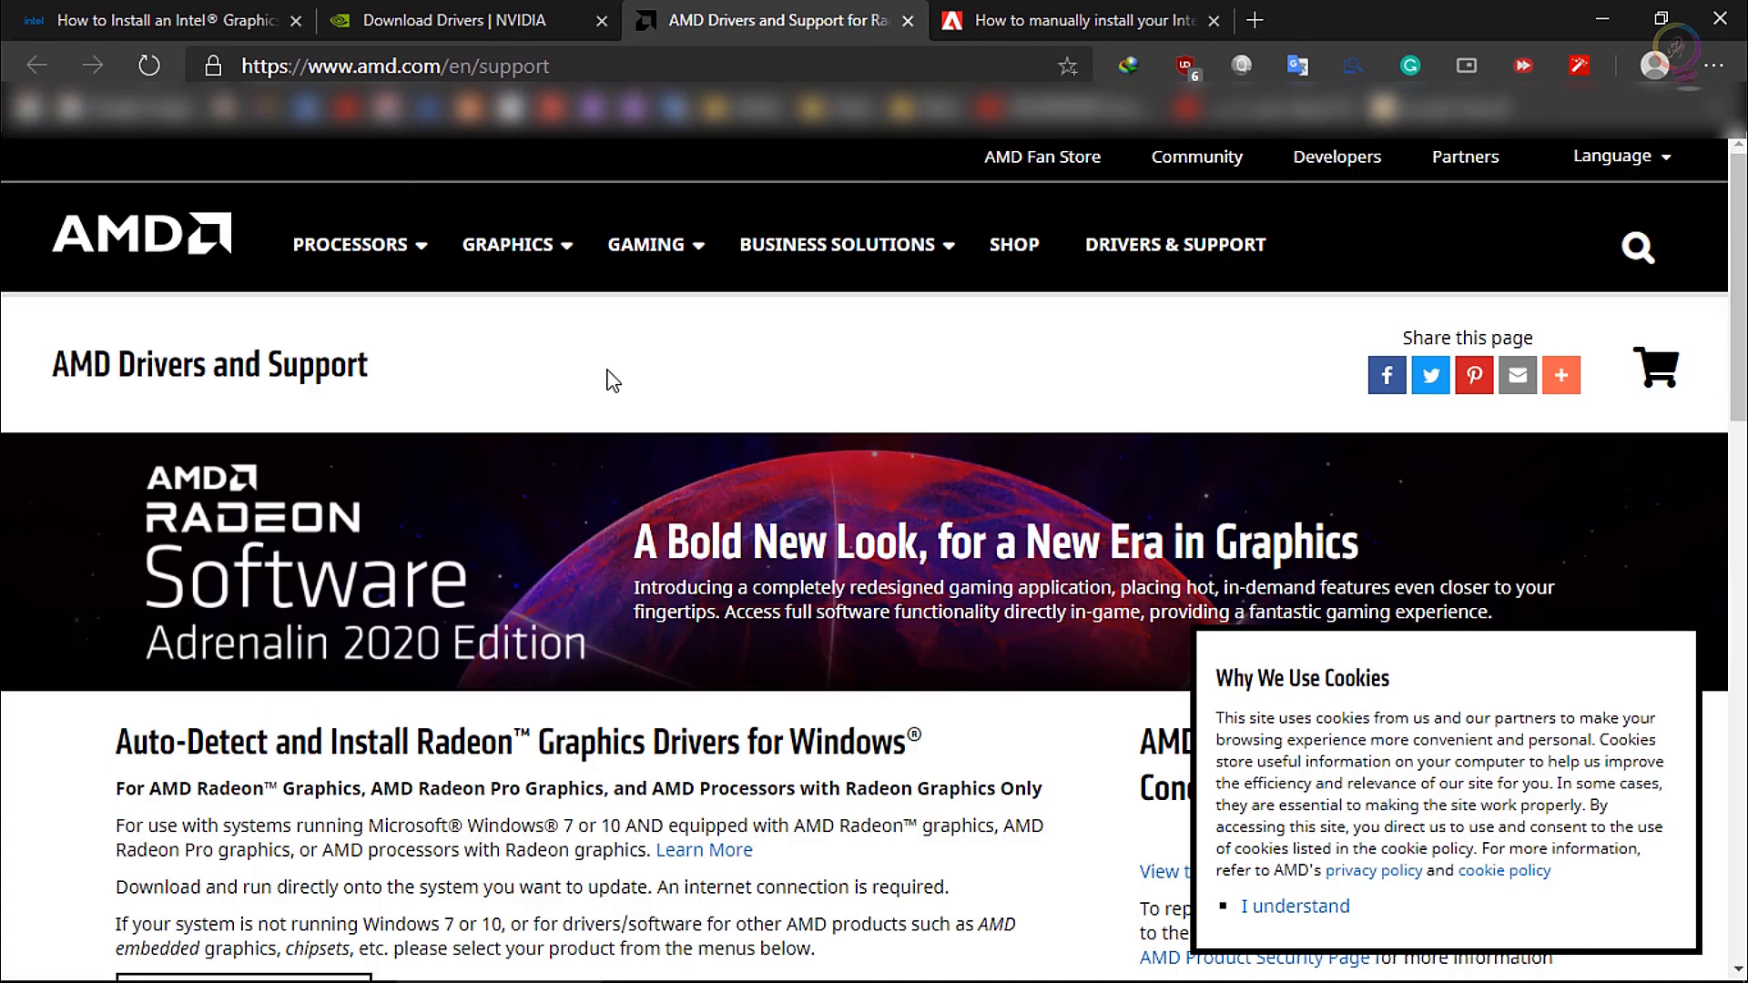